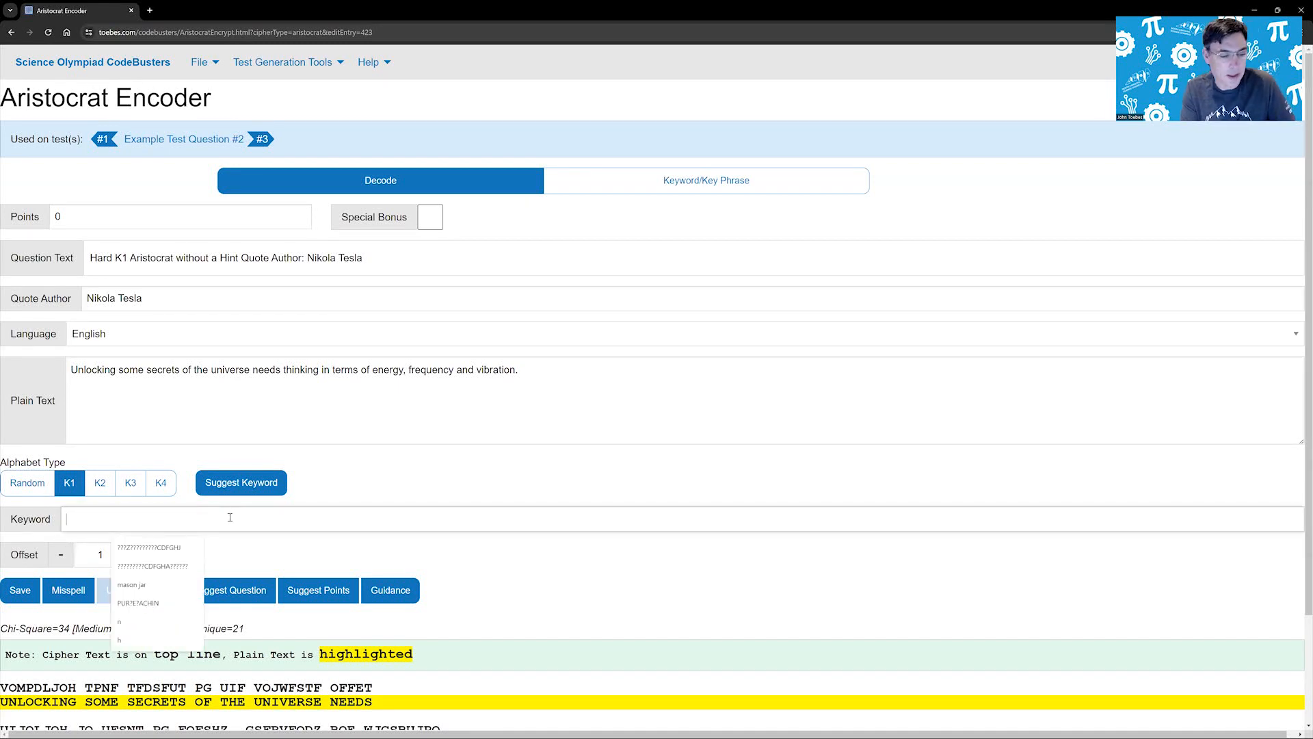
Finish typing 'something as a key phrase' and bring up suggested K1 keywords
text(something as)
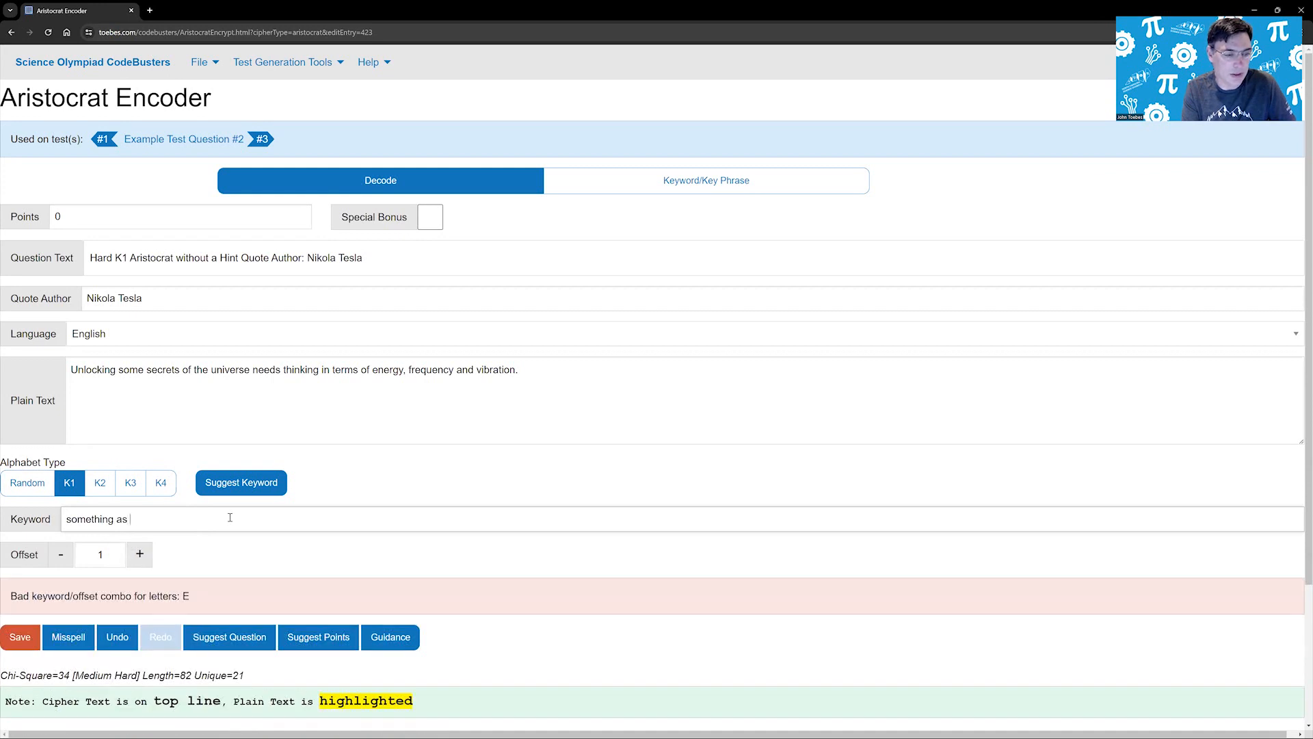
text(a key)
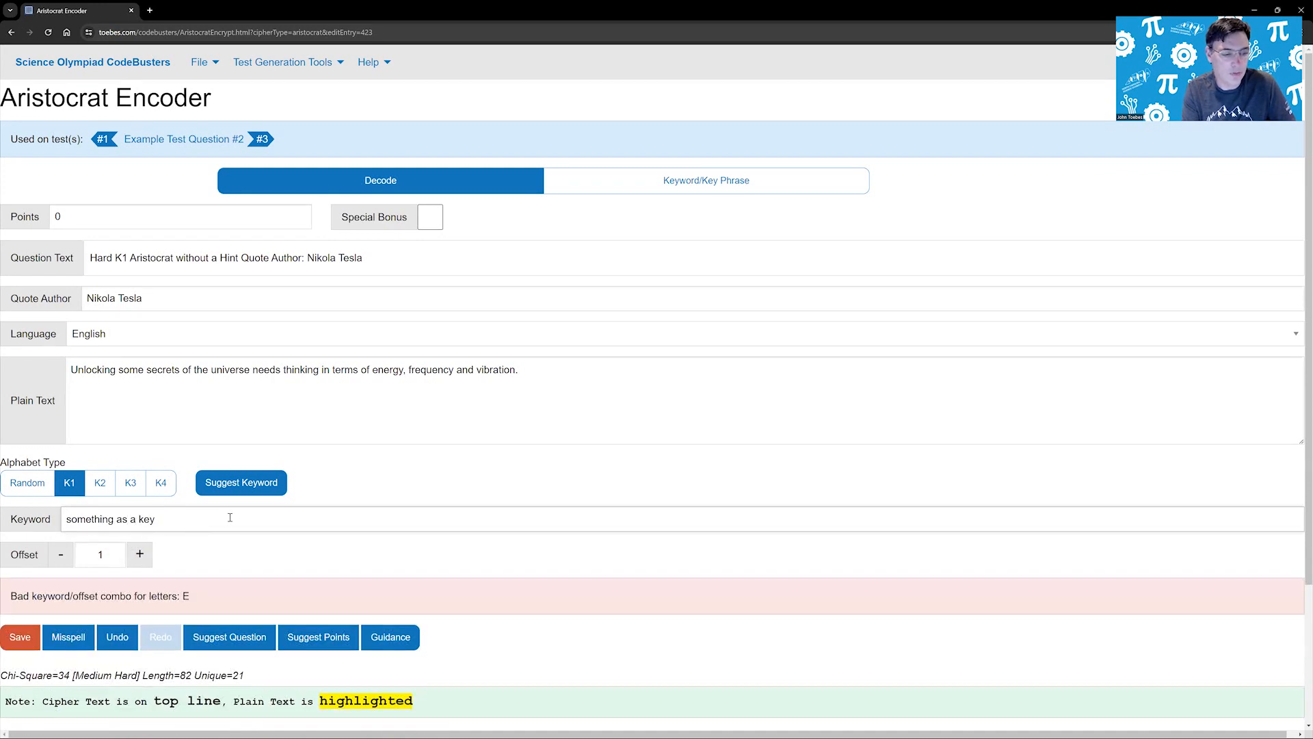
text(phrase)
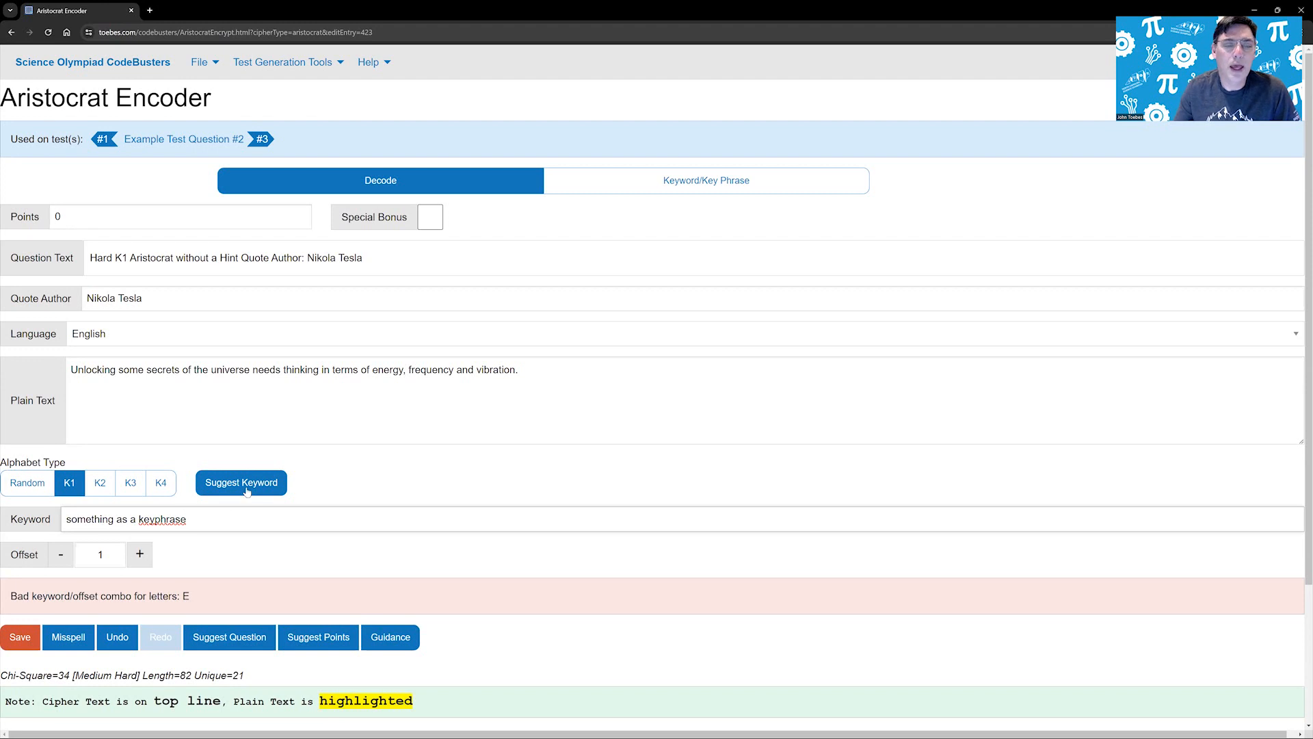
scroll(down, 3)
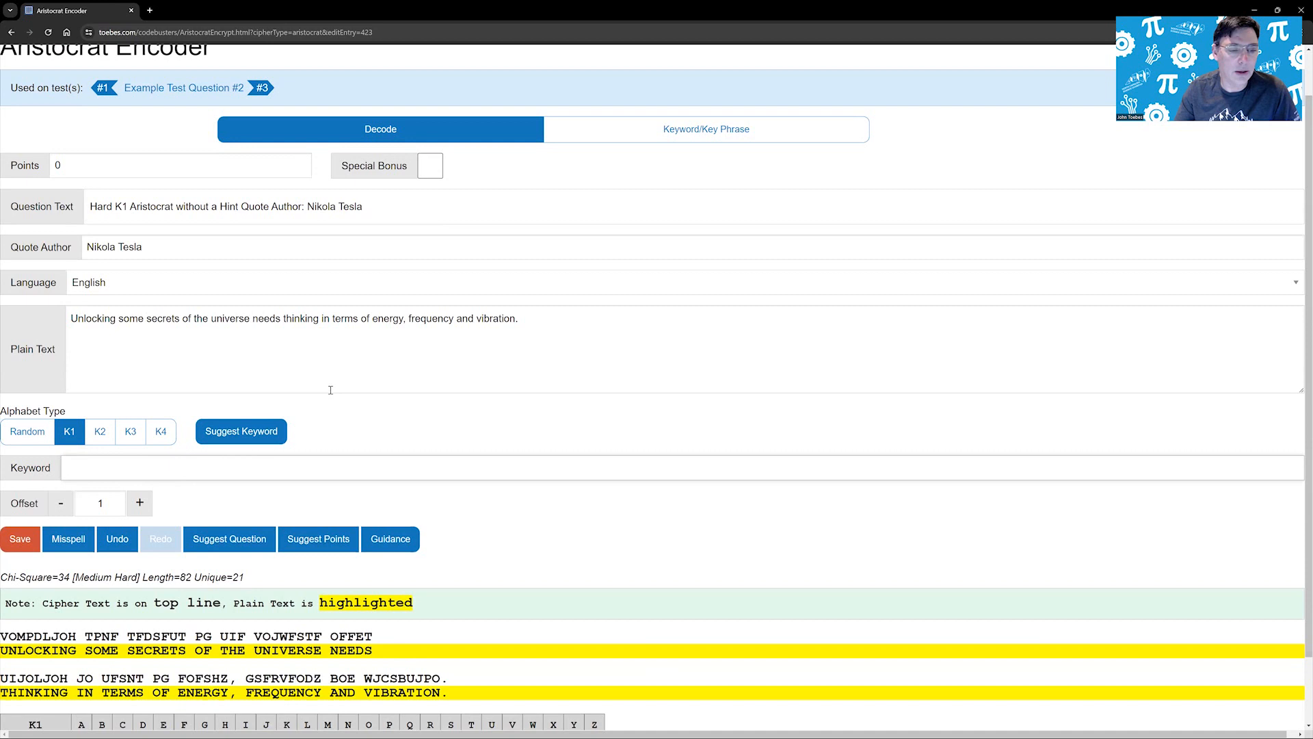
click(241, 431)
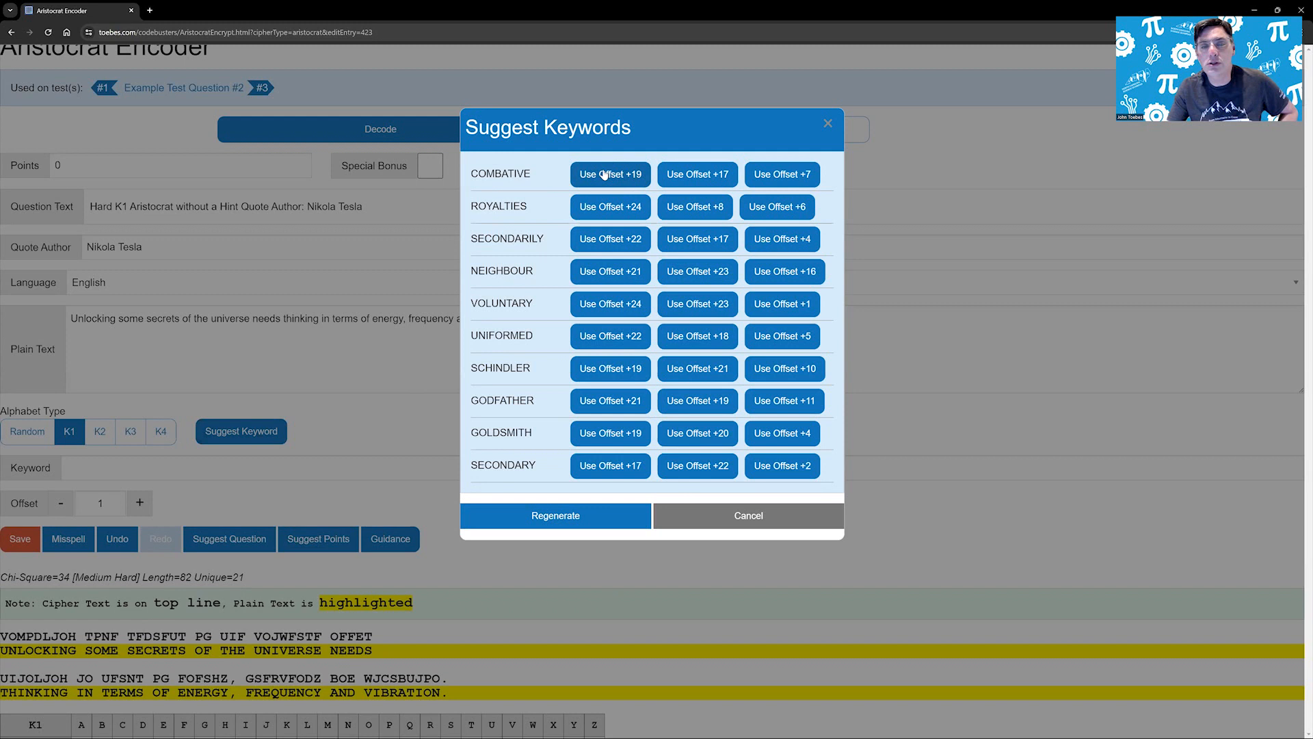
mouse_move(728, 342)
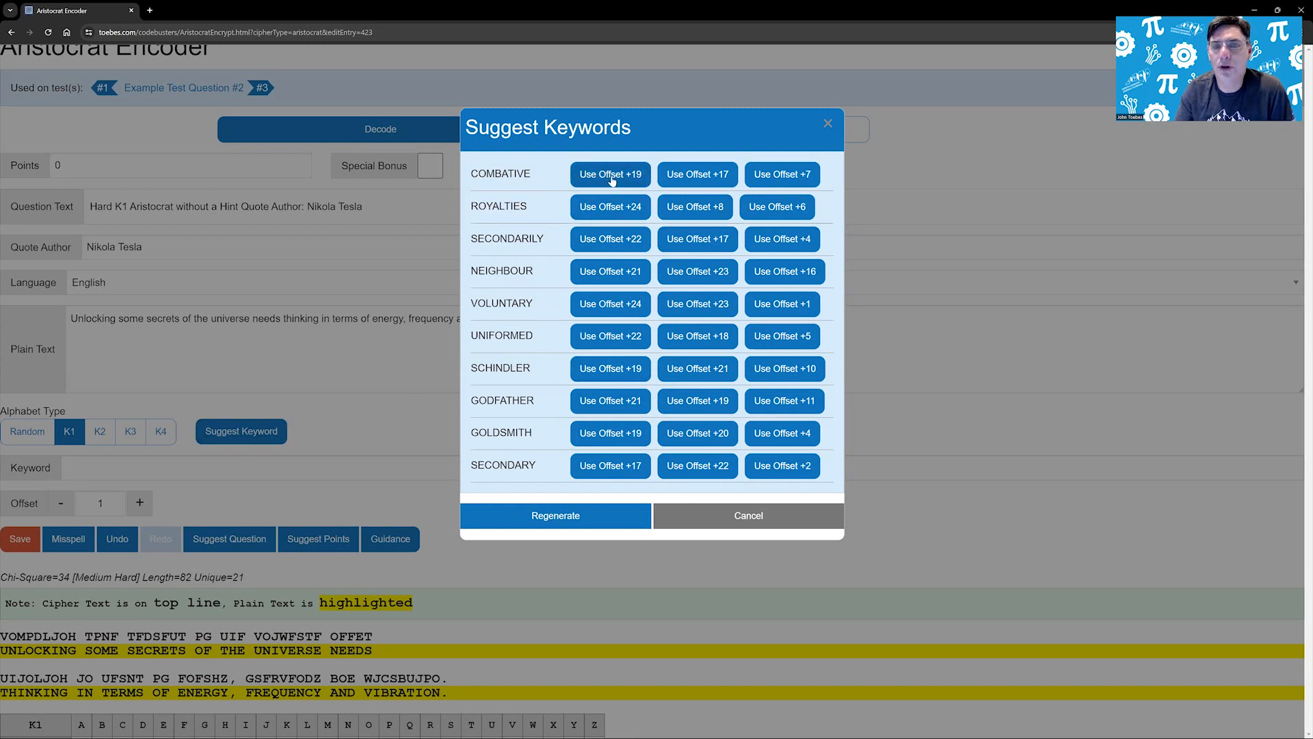
Apply keyword COMBATIVE at offset 19 and raise the offset until it wraps to 1
click(610, 174)
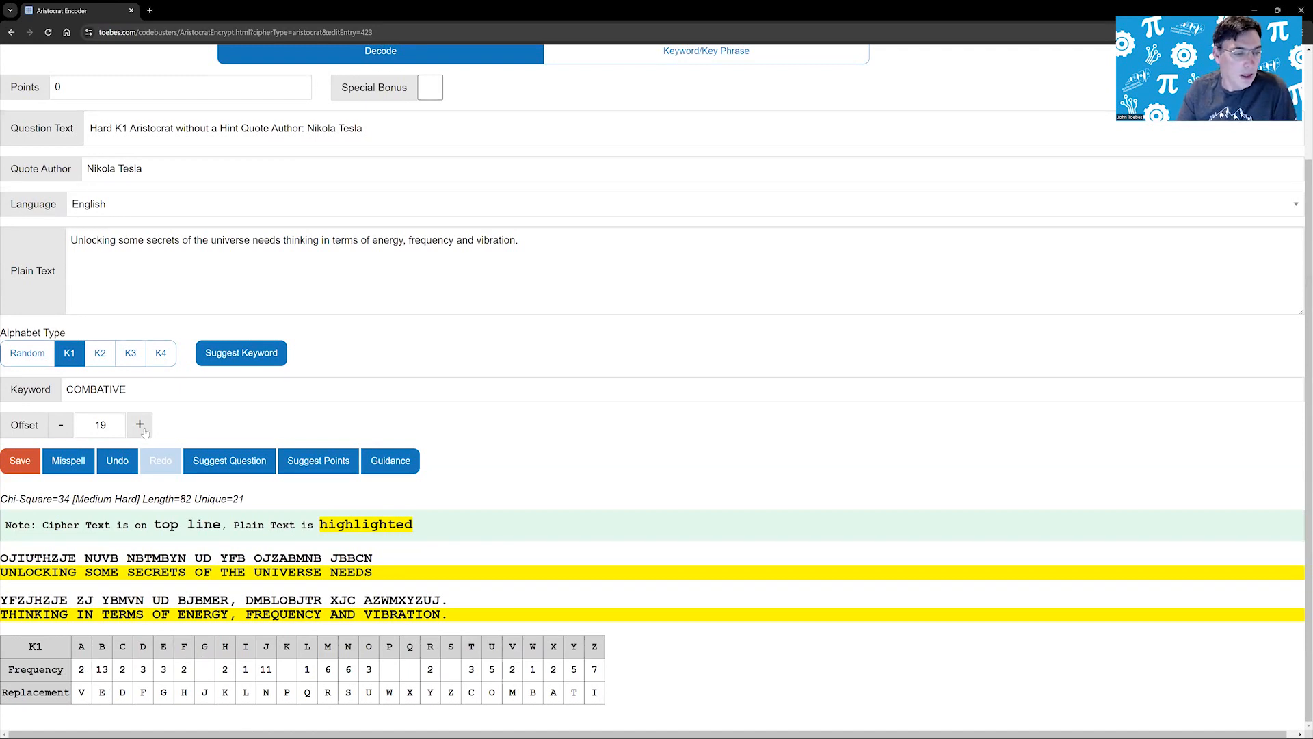
click(140, 424)
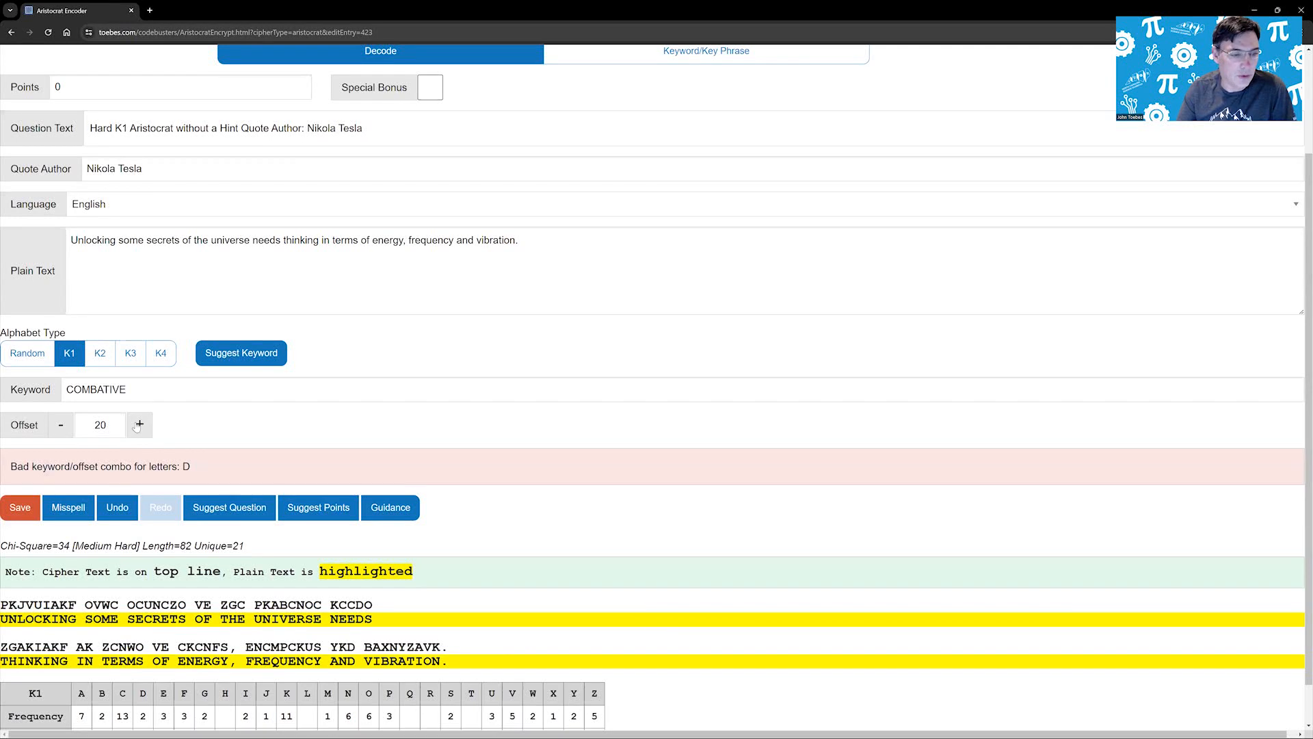
click(138, 424)
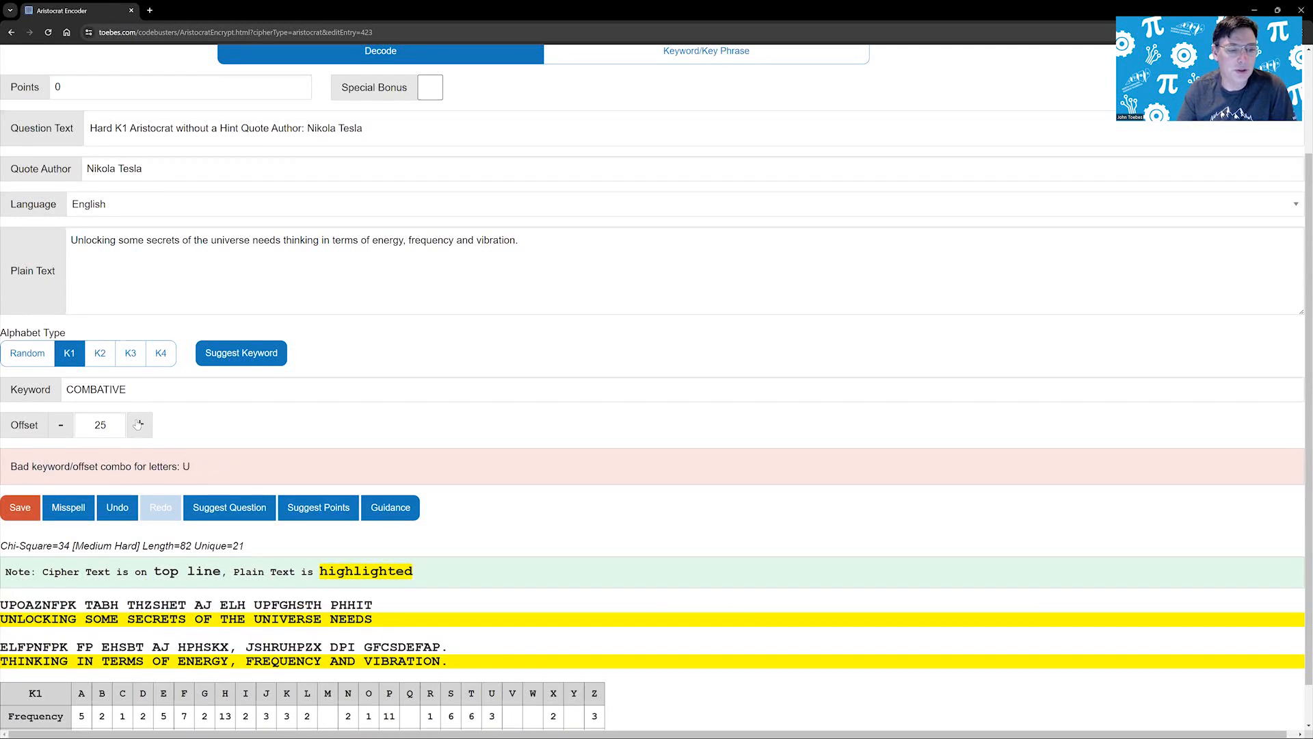
scroll(down, 3)
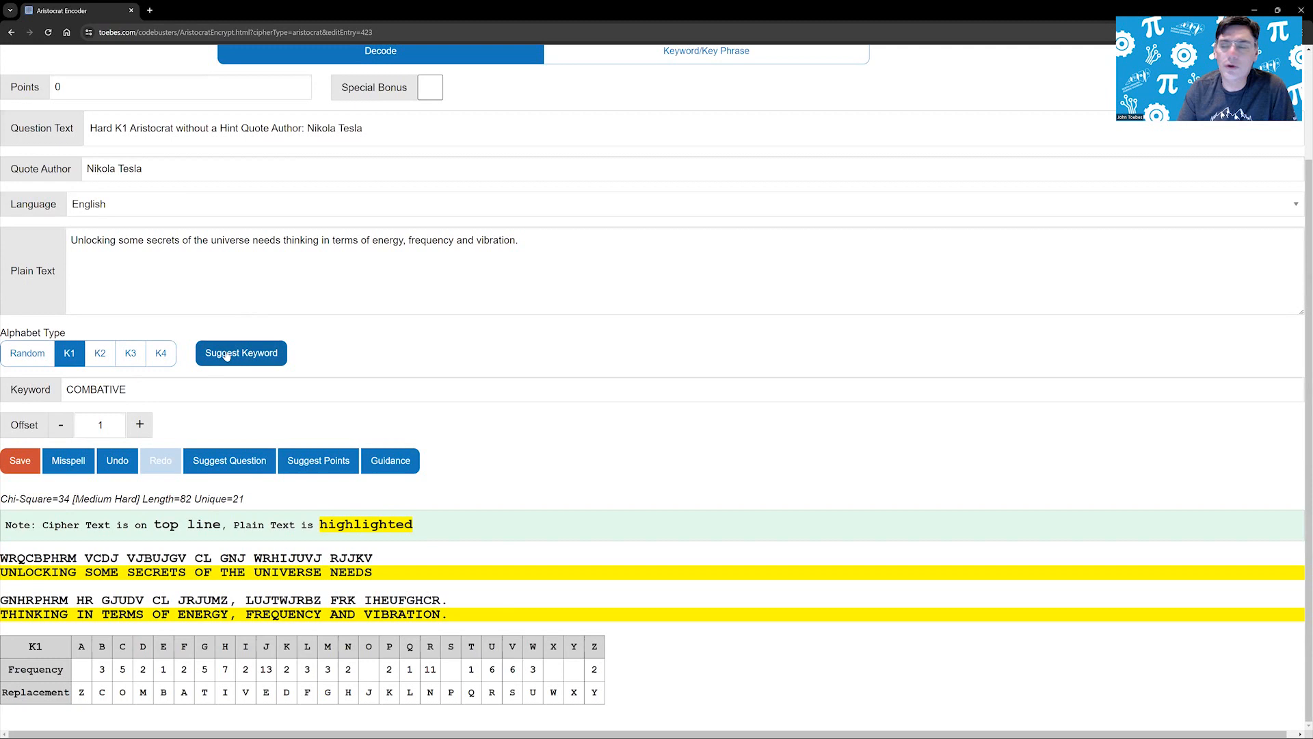
Get fresh keyword suggestions and apply RIGHTEOUS at offset 6
click(241, 353)
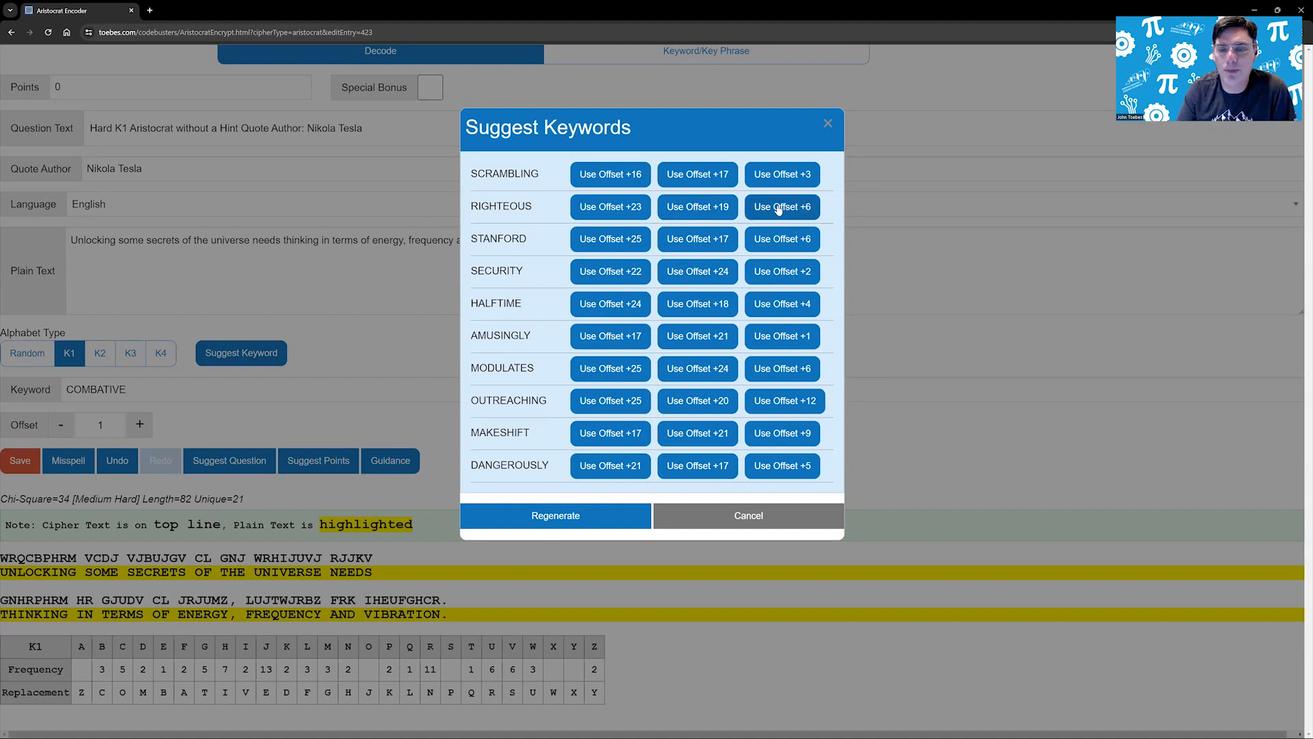
click(780, 206)
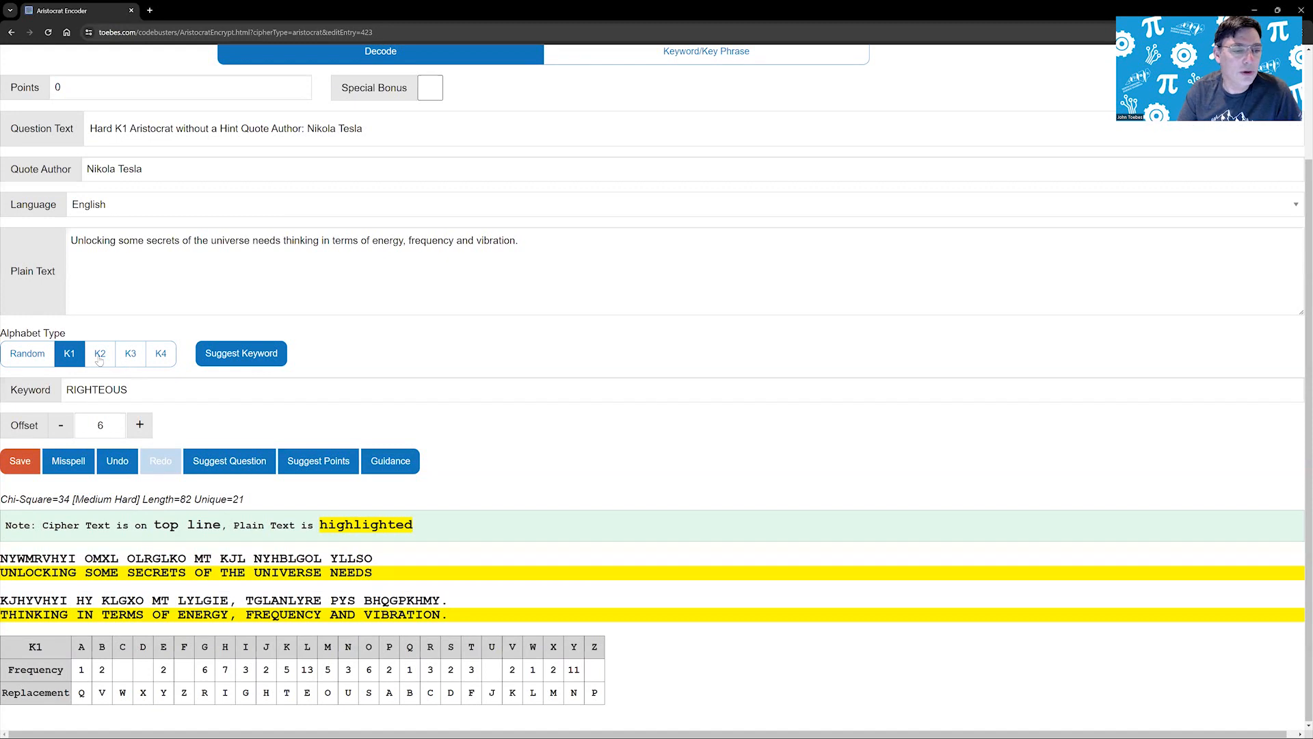
Switch to a K2 alphabet and apply suggested keyword PRESUMABLY at offset 11
click(99, 352)
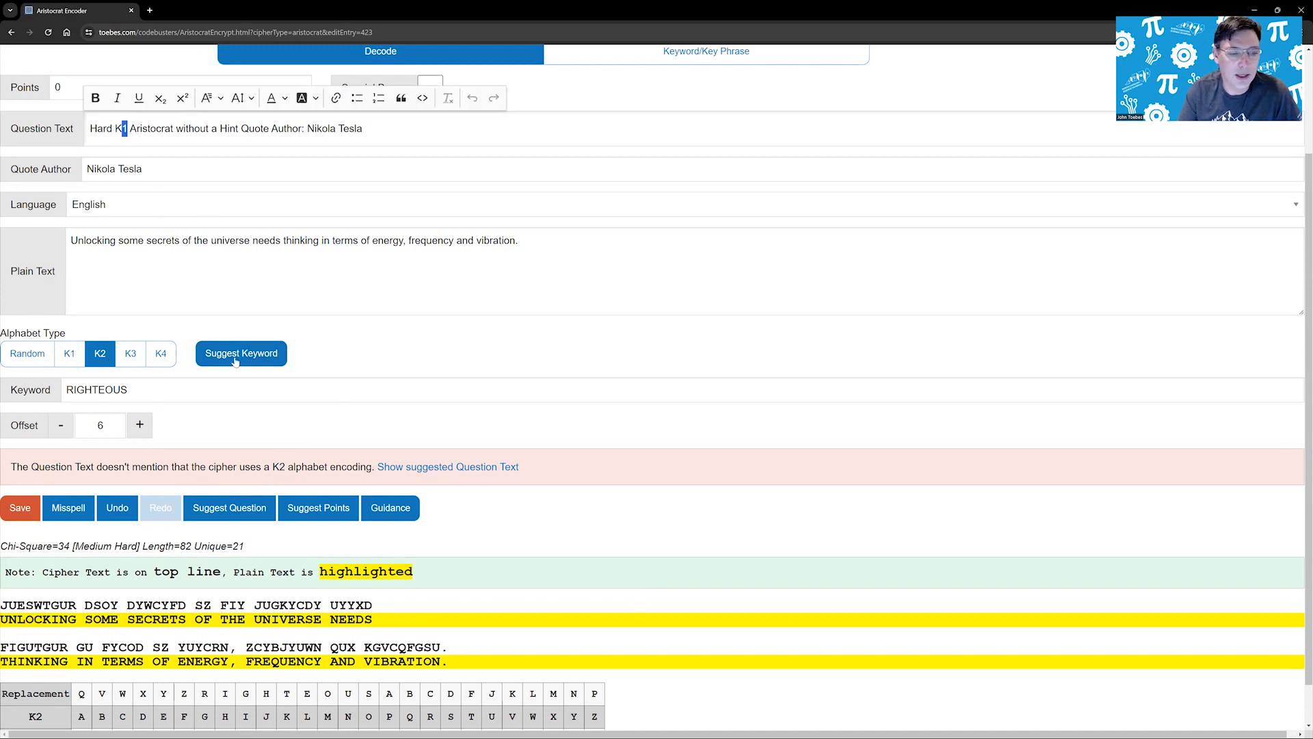
click(241, 353)
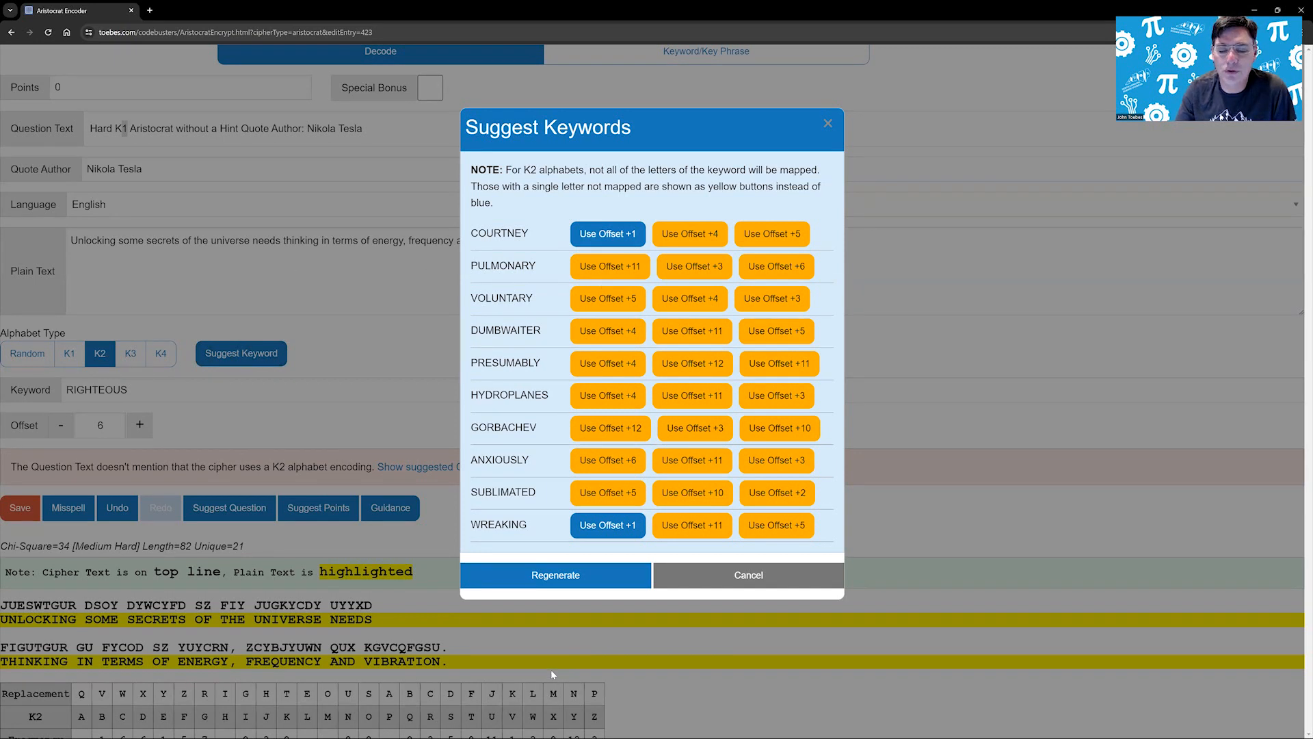
mouse_move(690, 234)
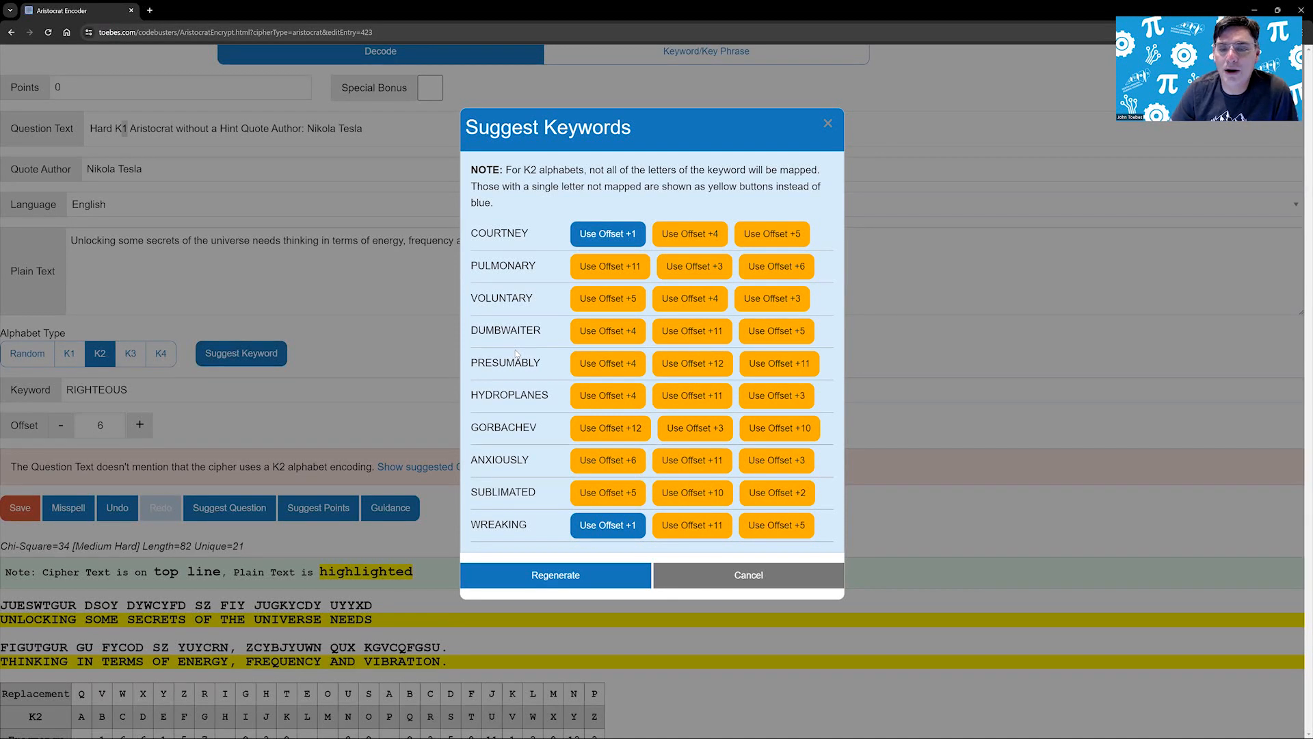
mouse_move(643, 267)
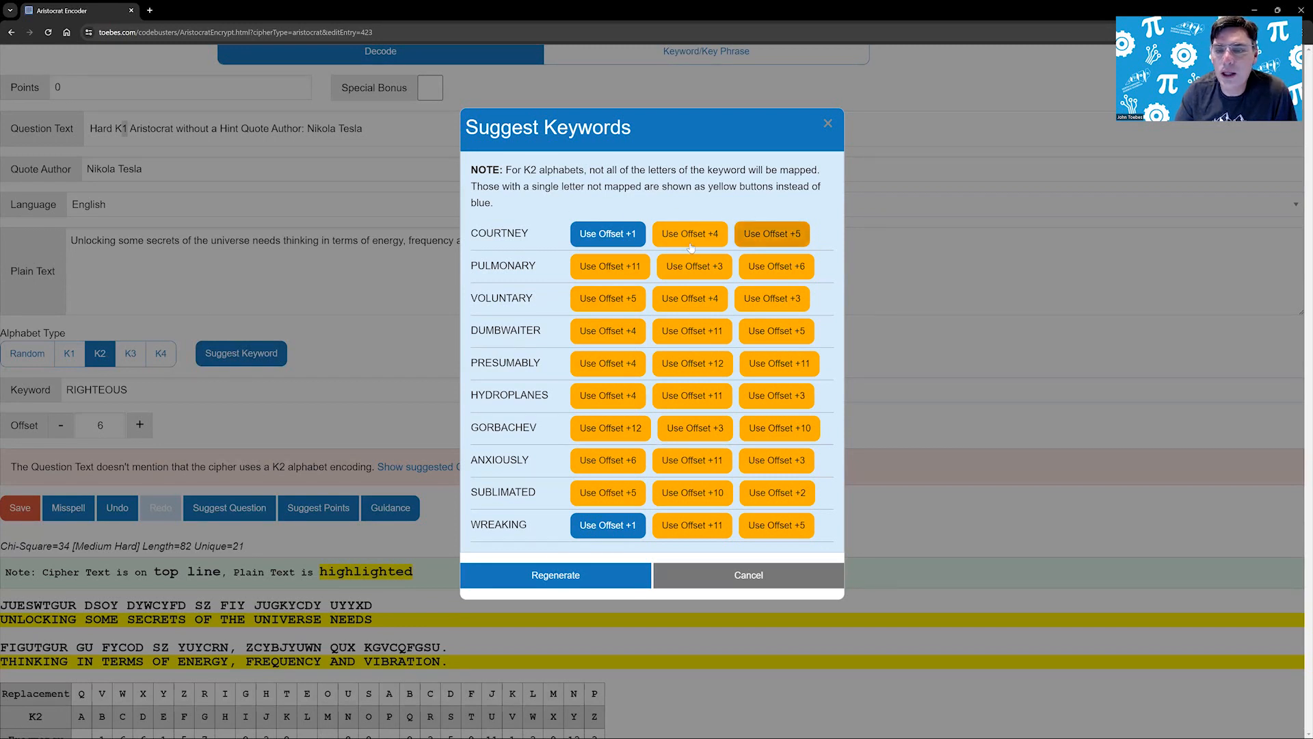
mouse_move(700, 467)
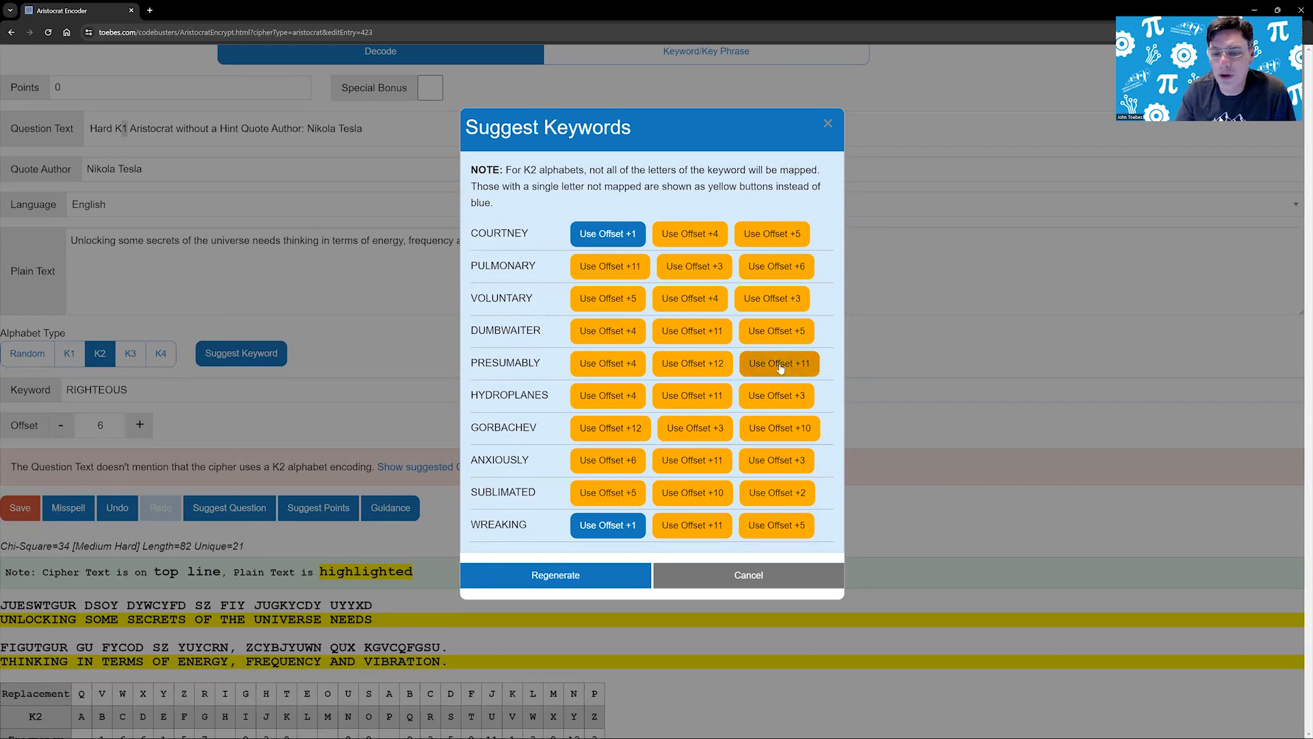
click(778, 362)
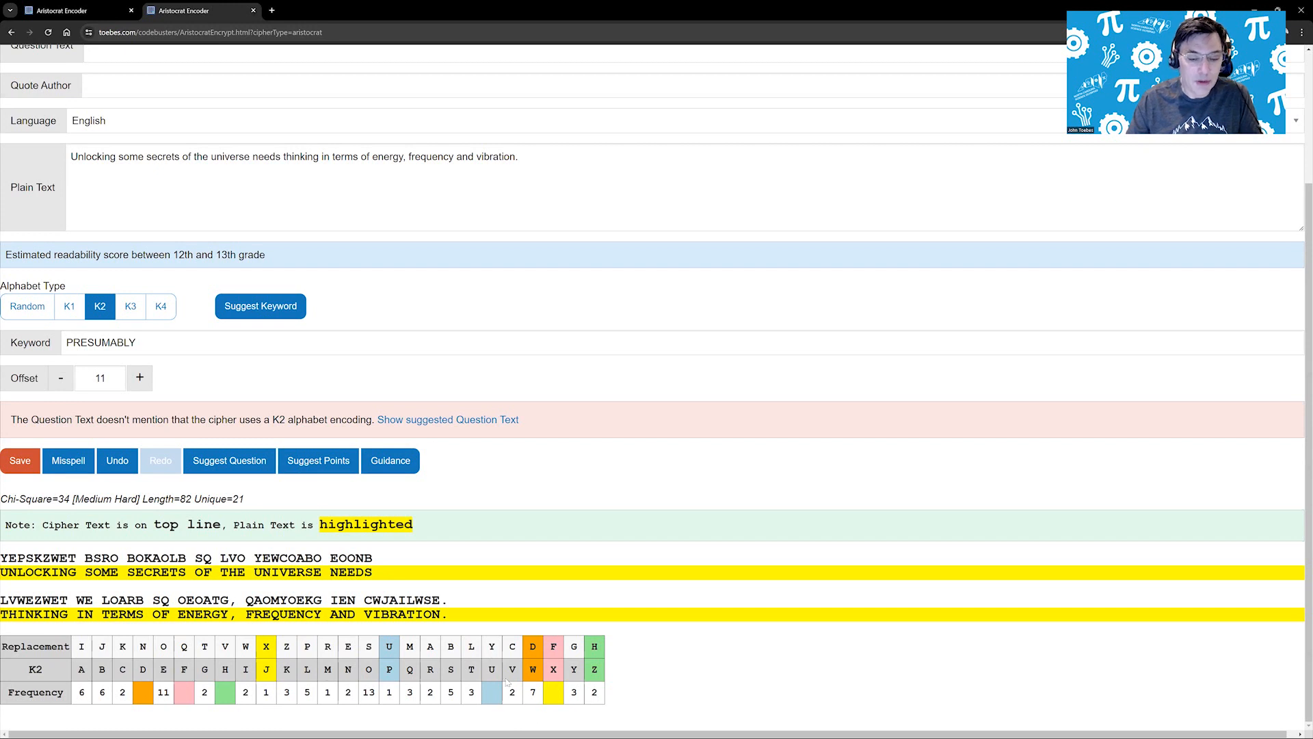
Return to the cipher entry keeping the K2 PRESUMABLY offset-11 encoding
click(267, 669)
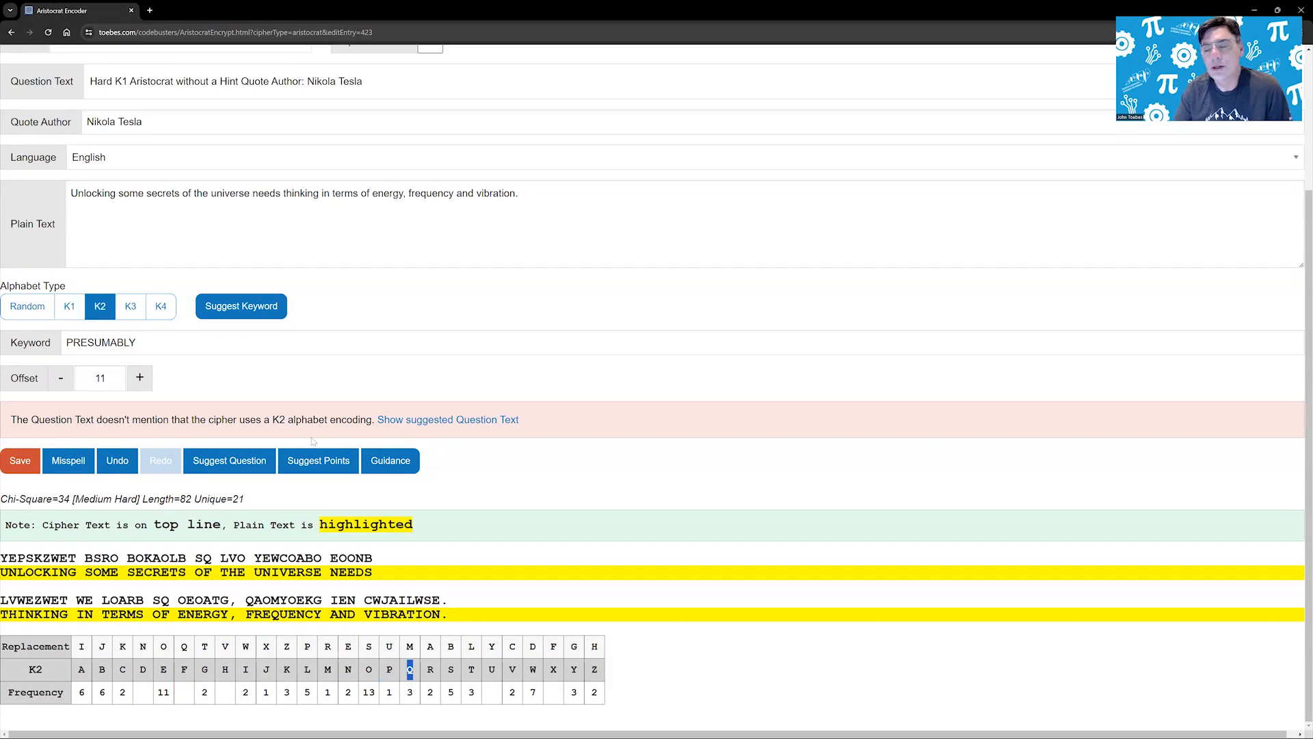
Apply suggested K2 keyword EGYPTIAN at offset 11
click(240, 305)
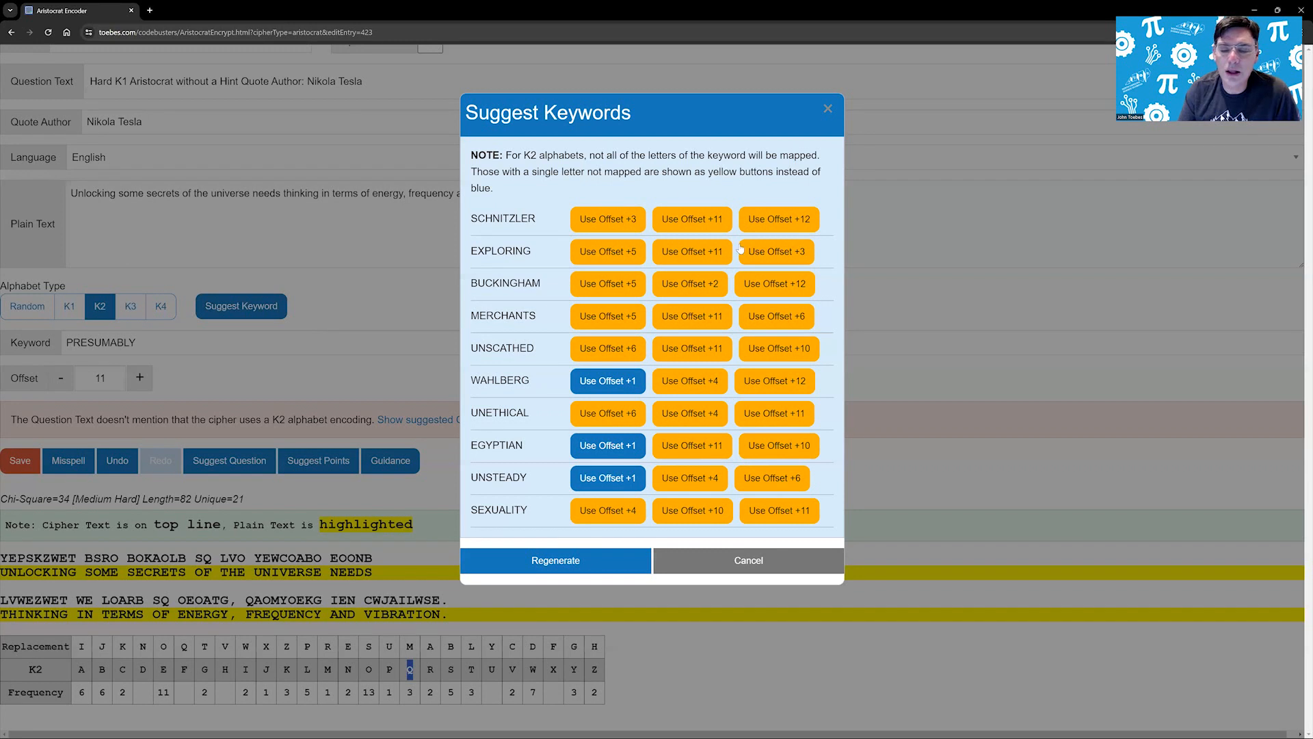
mouse_move(689, 283)
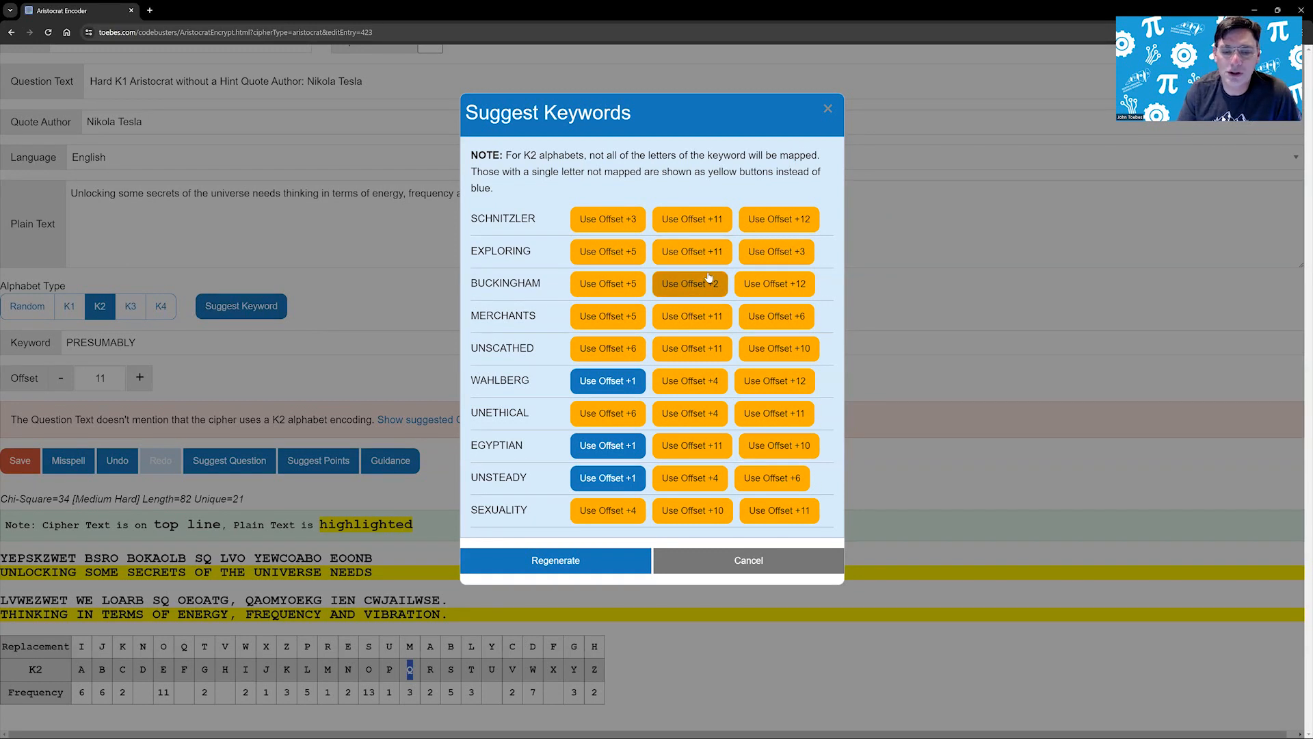
mouse_move(453, 474)
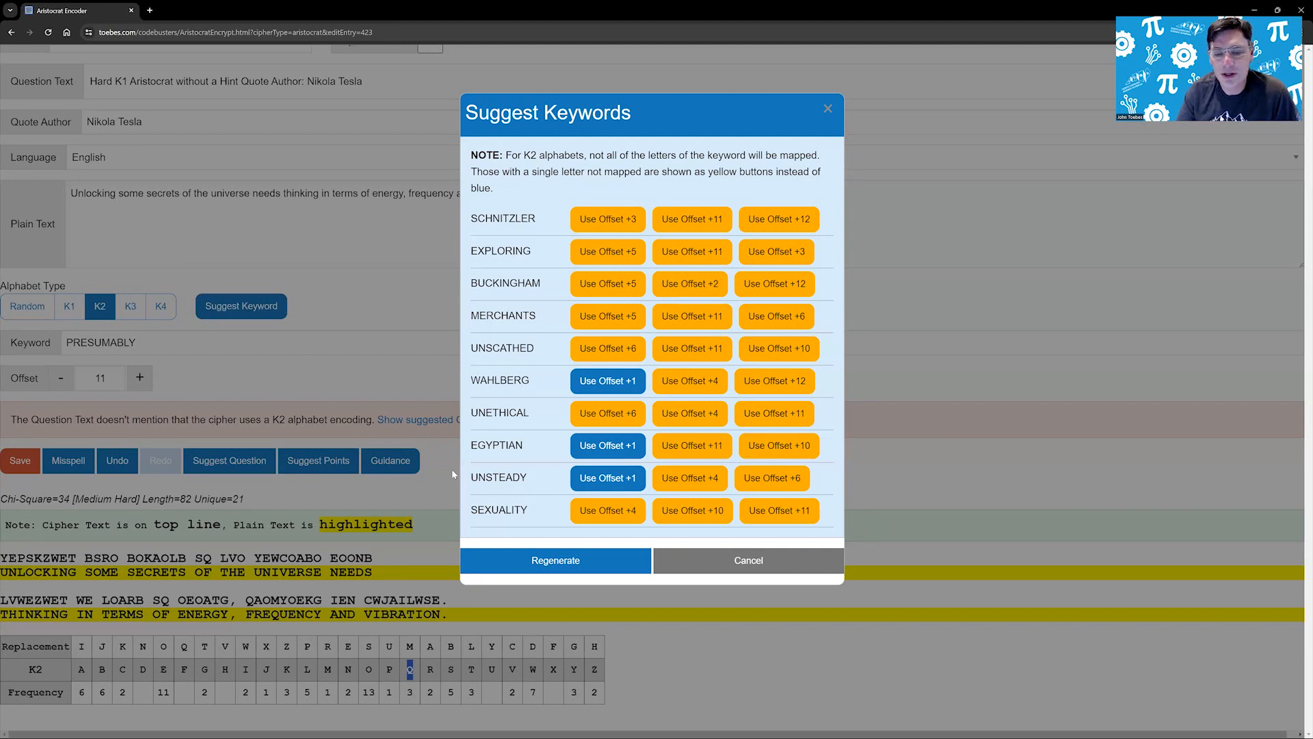
click(606, 445)
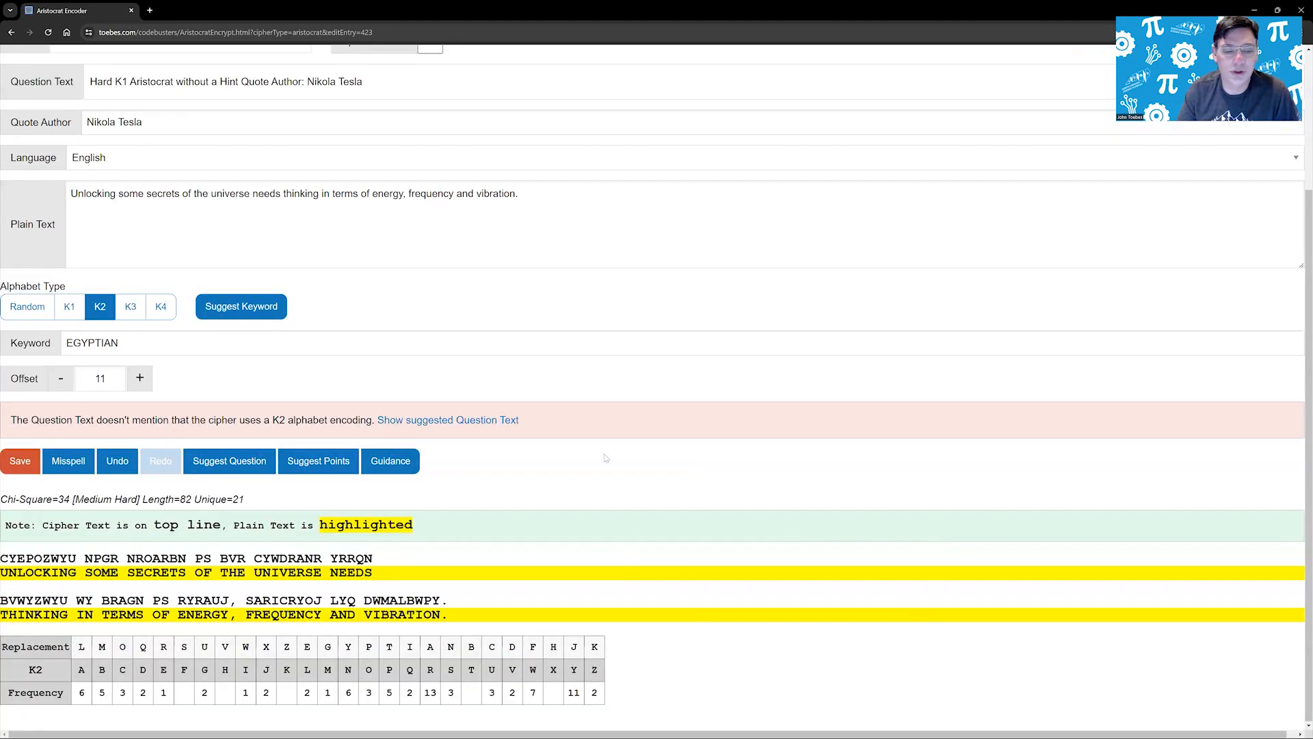
mouse_move(131, 306)
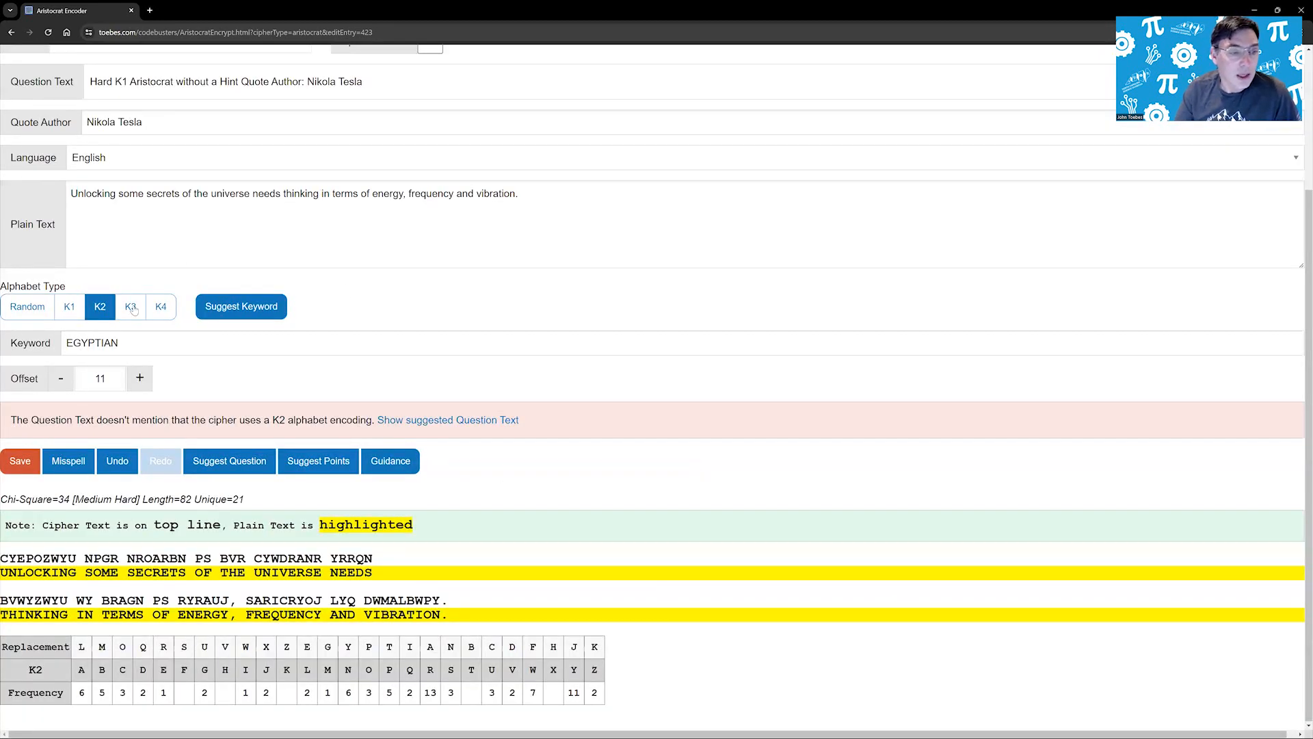
Switch to a K3 alphabet, regenerate suggestions twice and apply LUMBERJACK at offset 1
click(130, 305)
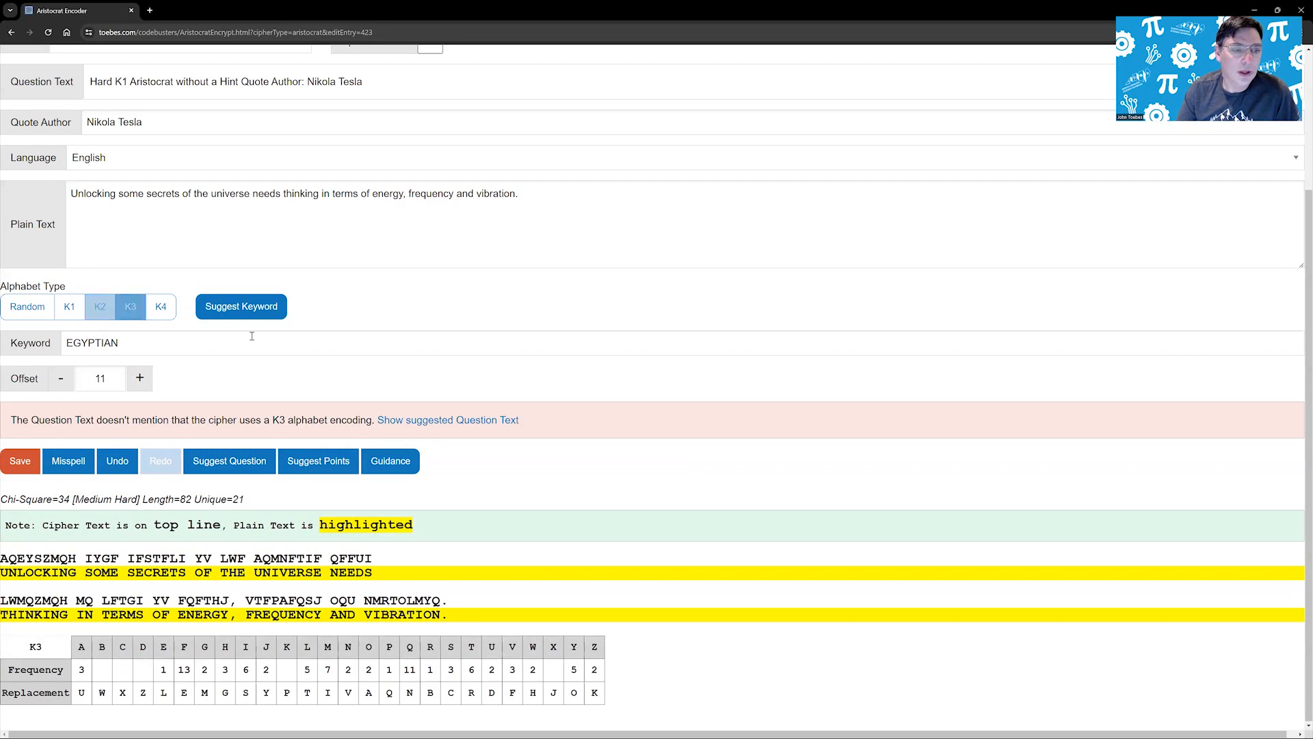
click(241, 305)
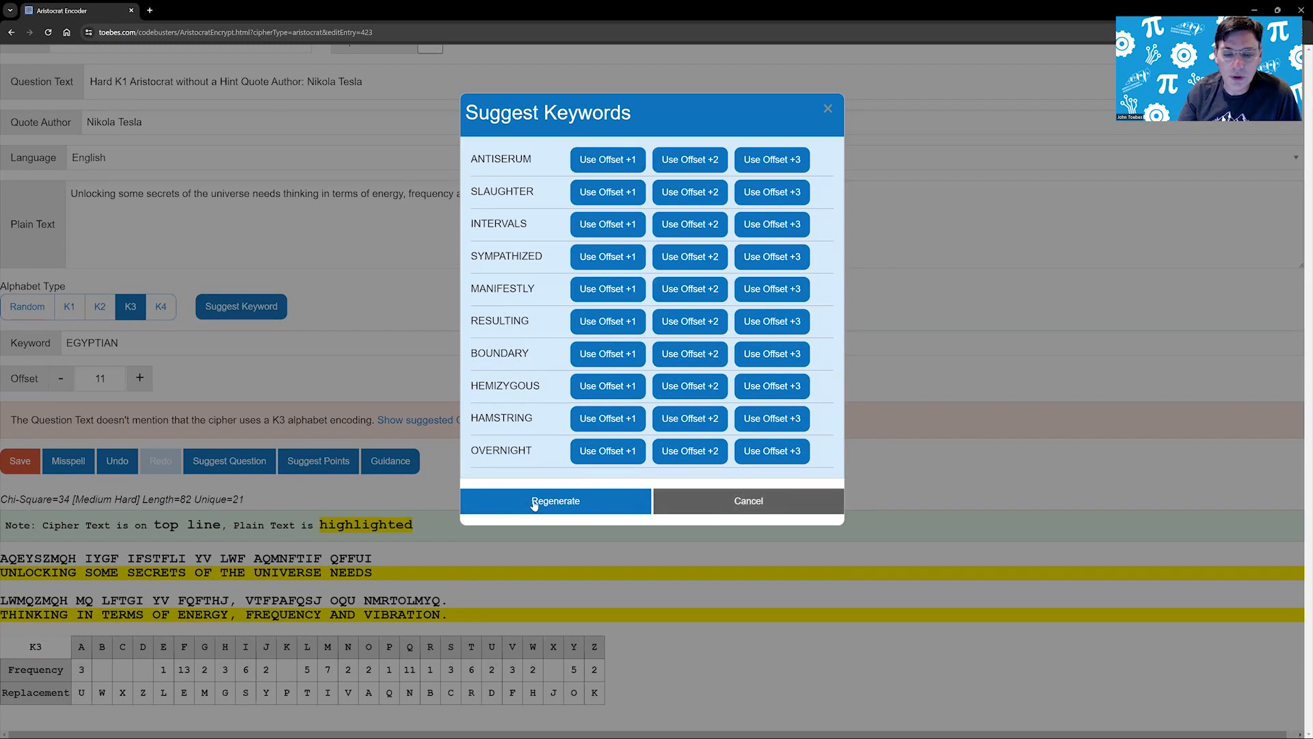
click(554, 501)
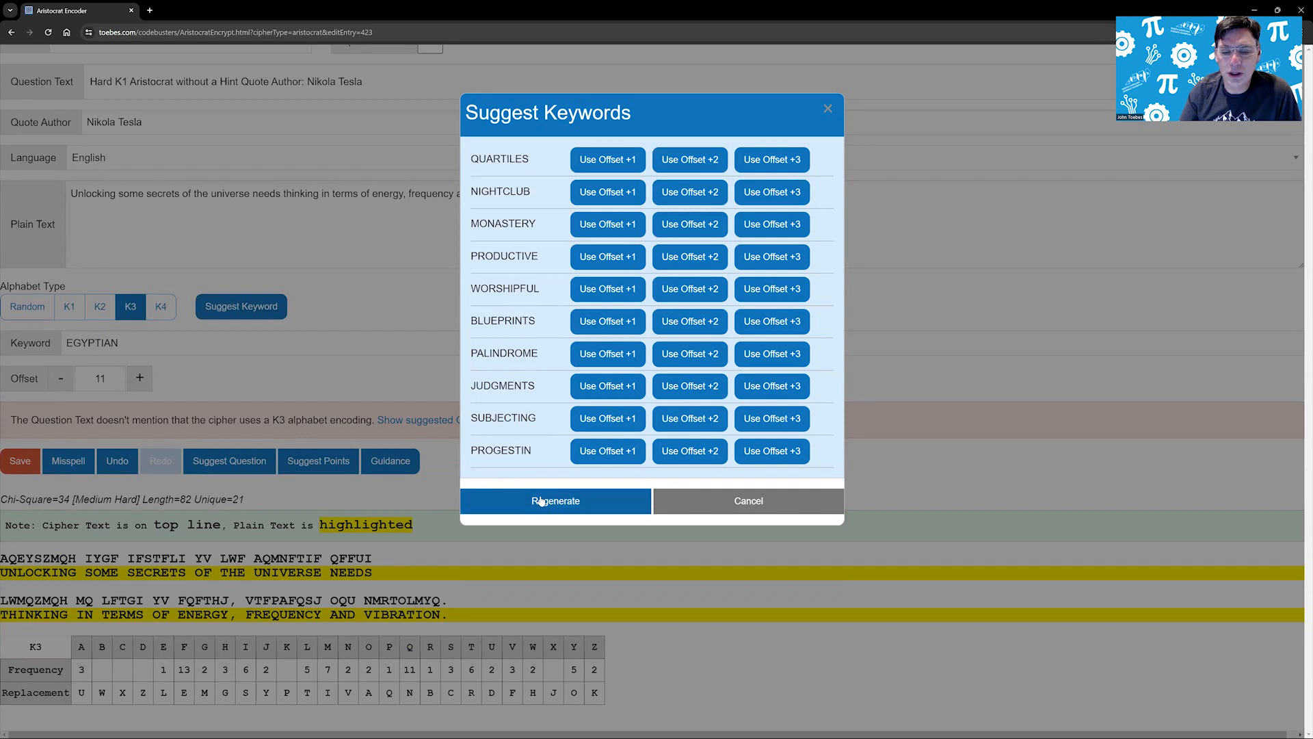
click(555, 500)
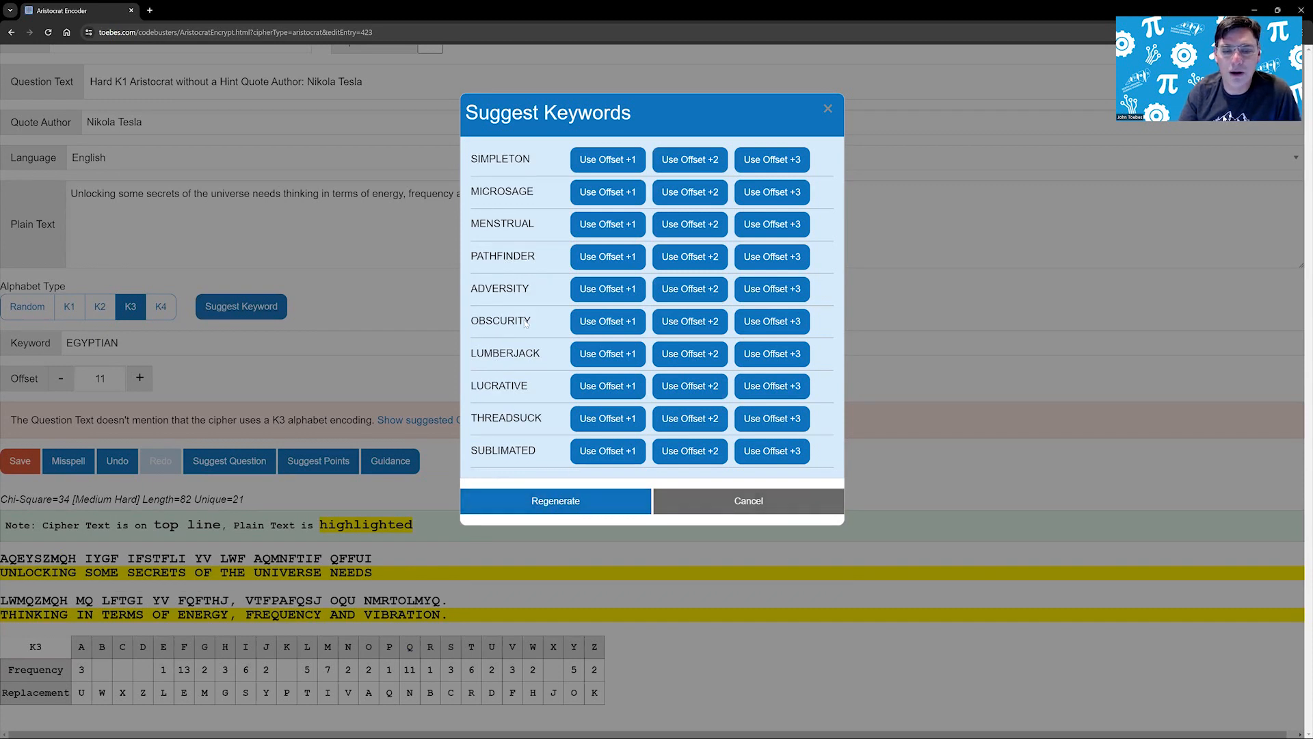
click(608, 353)
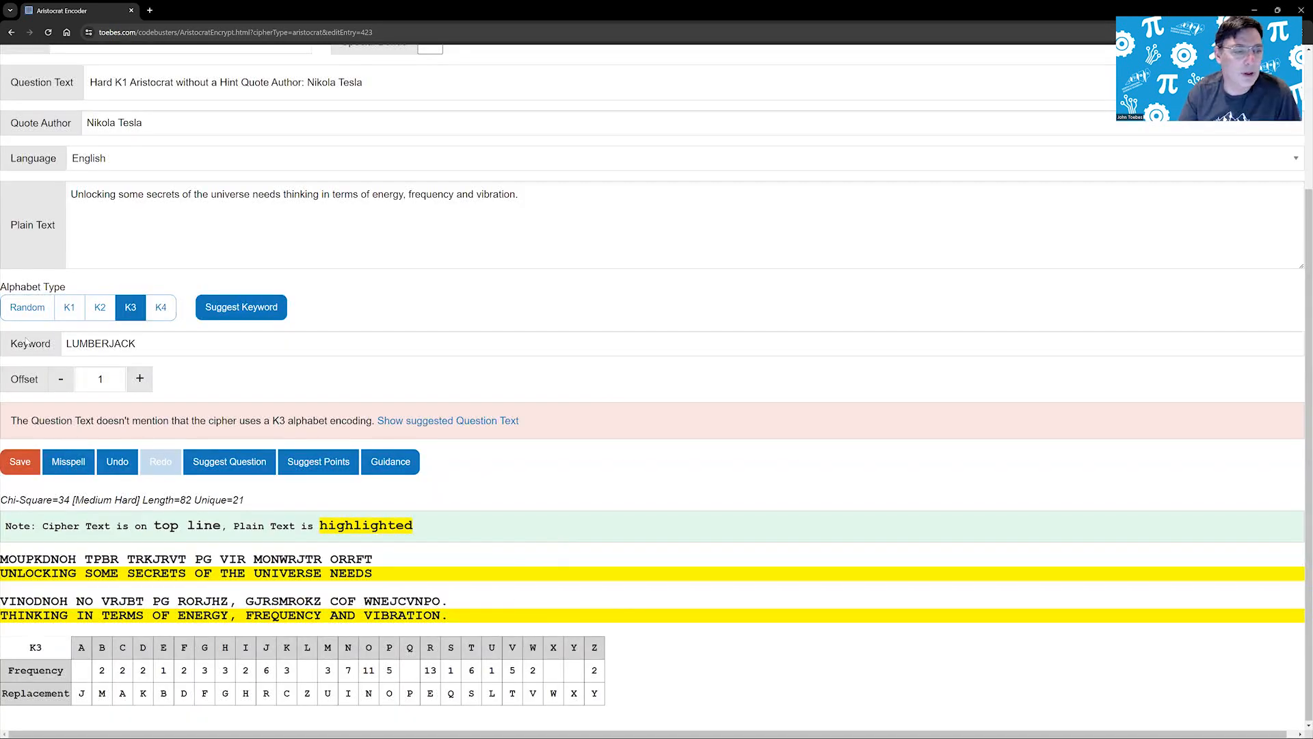
Switch back to K1 with keyword CERTAINLY at offset 17 and use the suggested question text
click(70, 306)
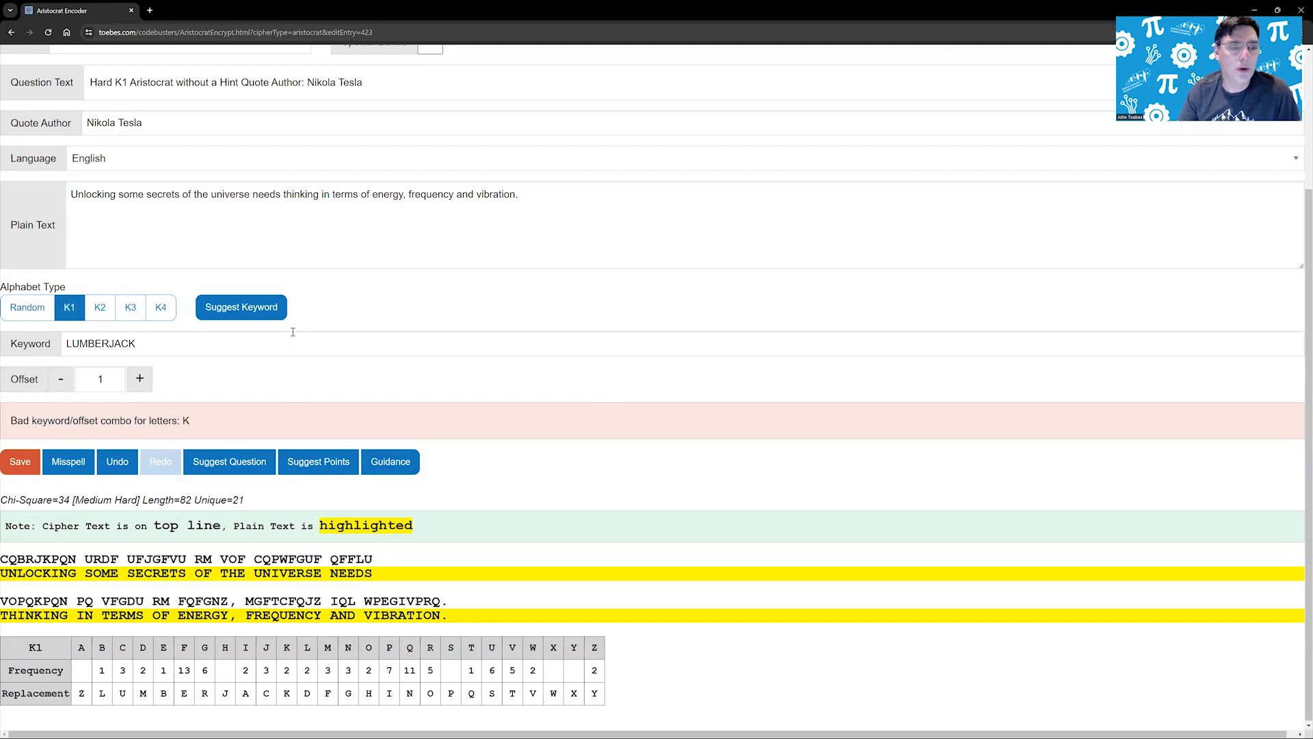
click(241, 306)
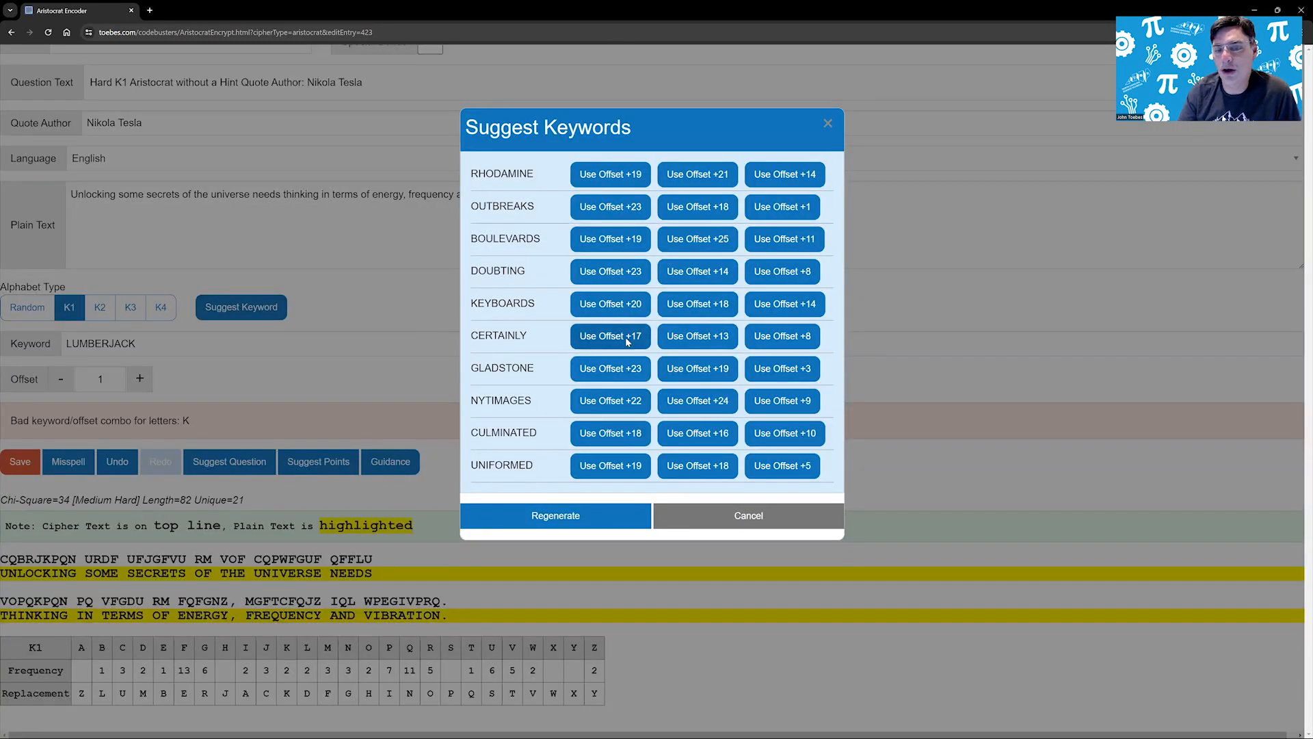
click(610, 336)
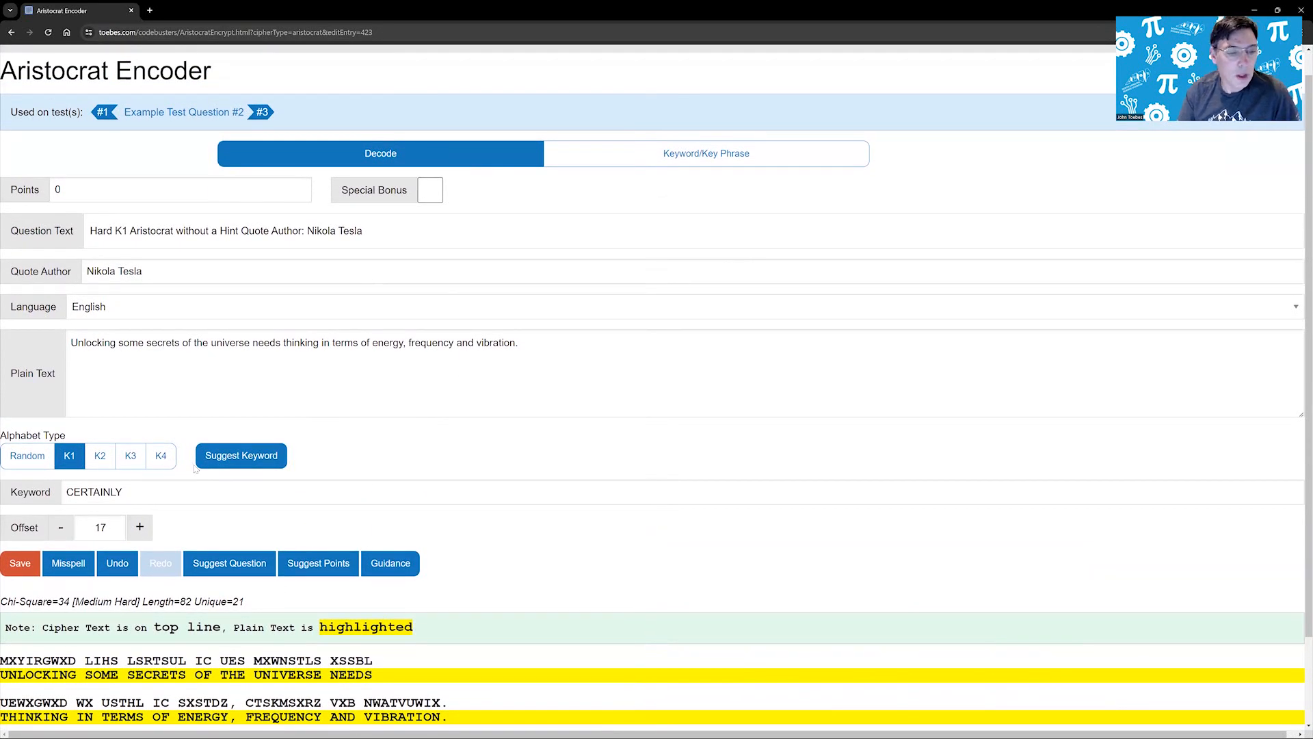
click(228, 562)
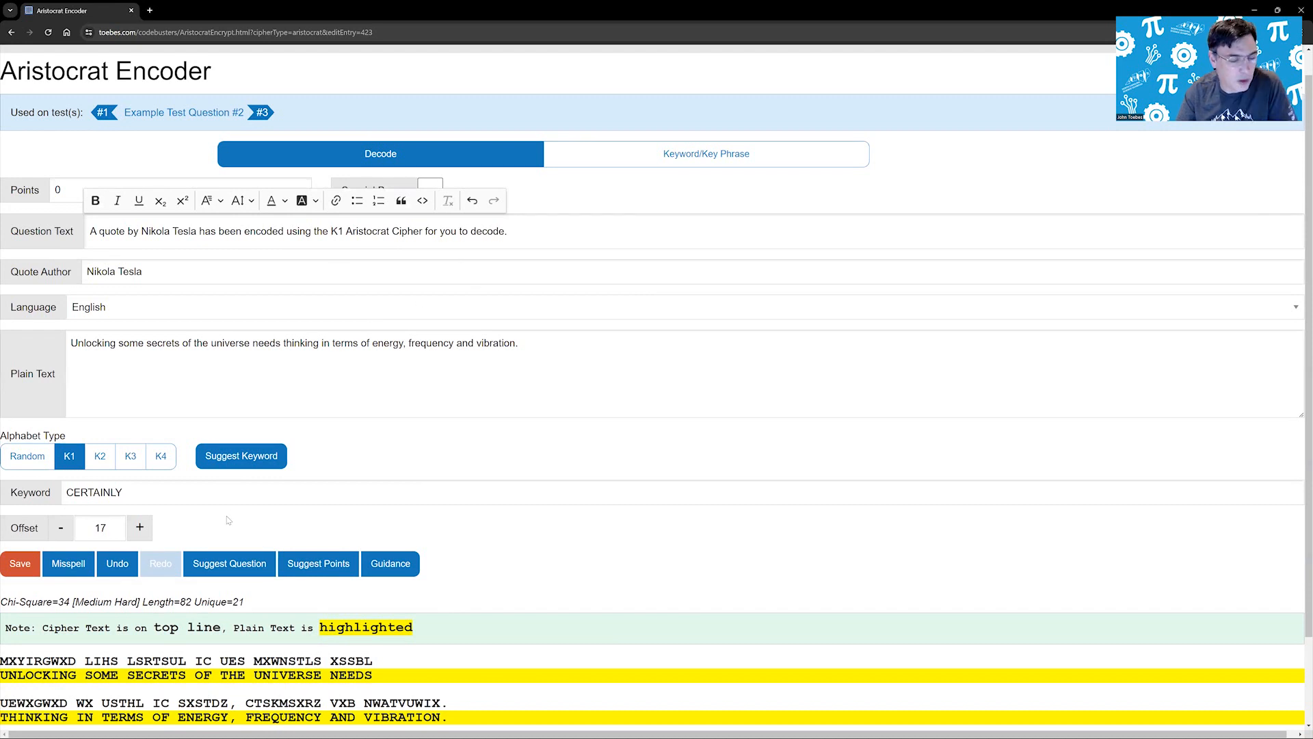
Set the question to the suggested 240 points
click(318, 563)
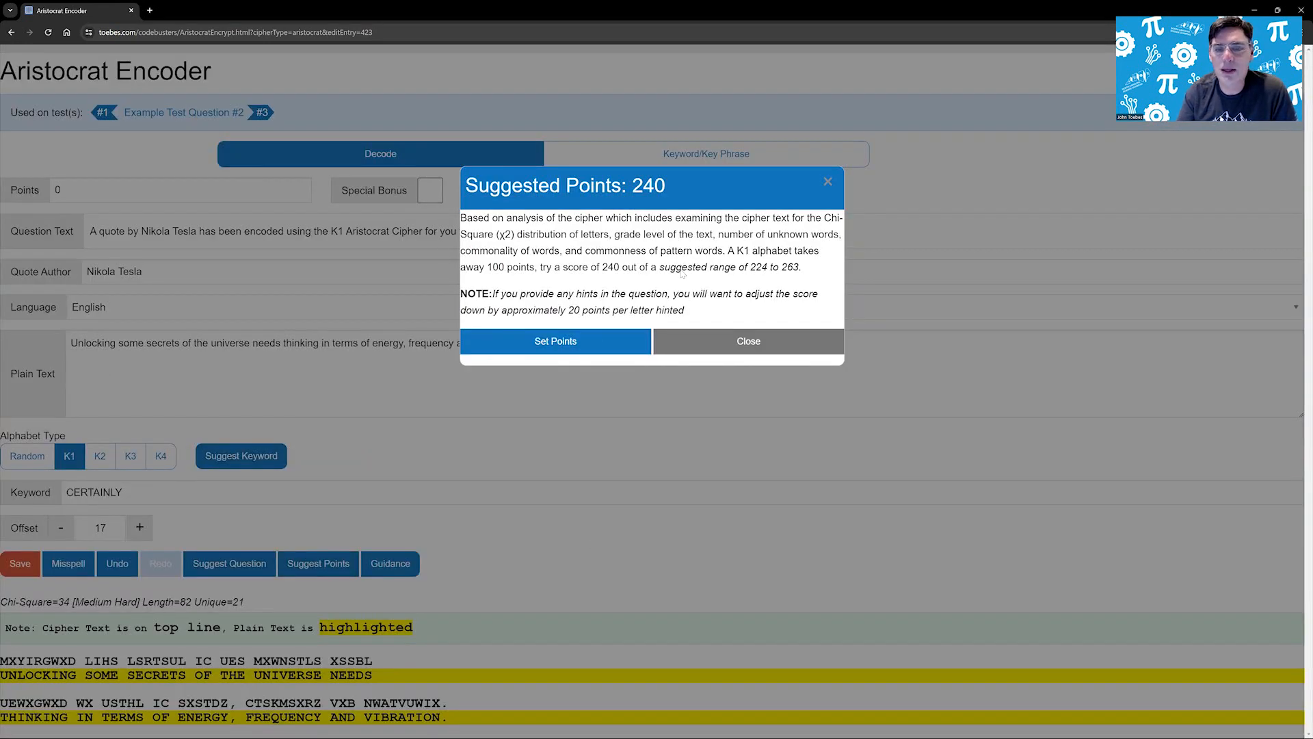
click(554, 341)
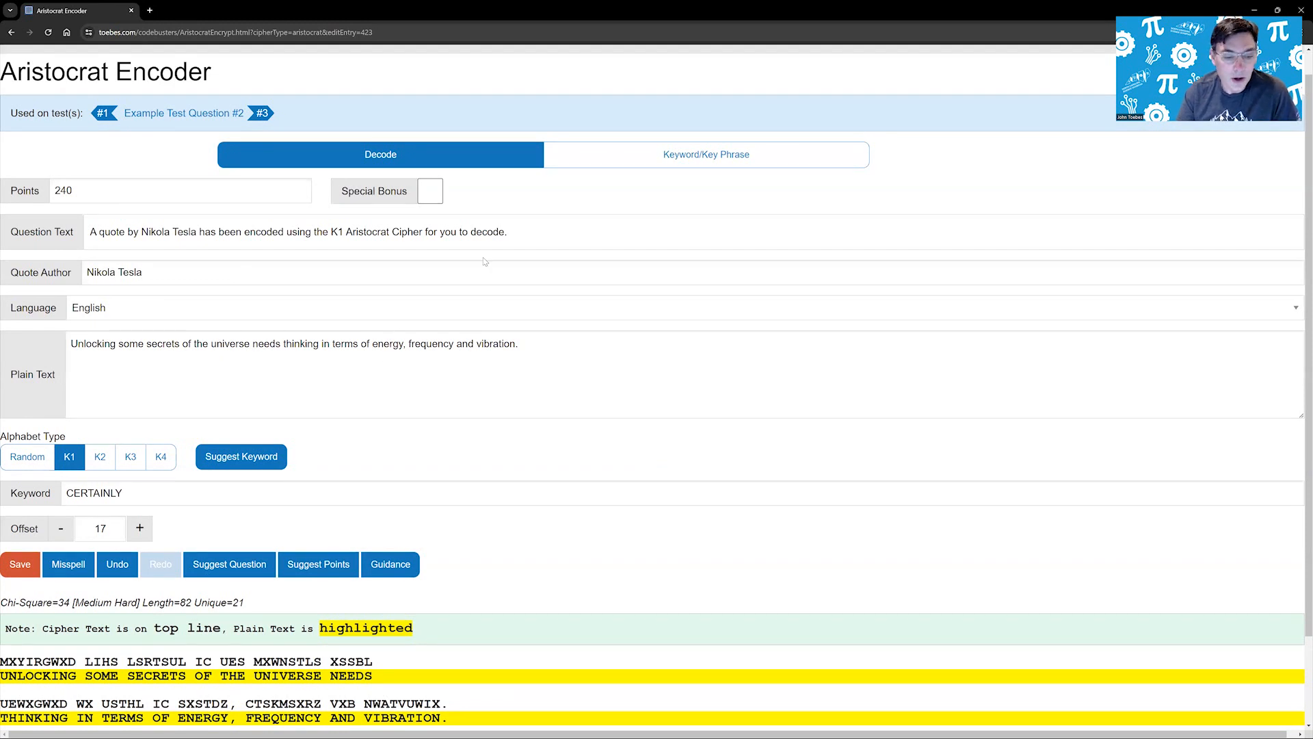
mouse_move(613, 371)
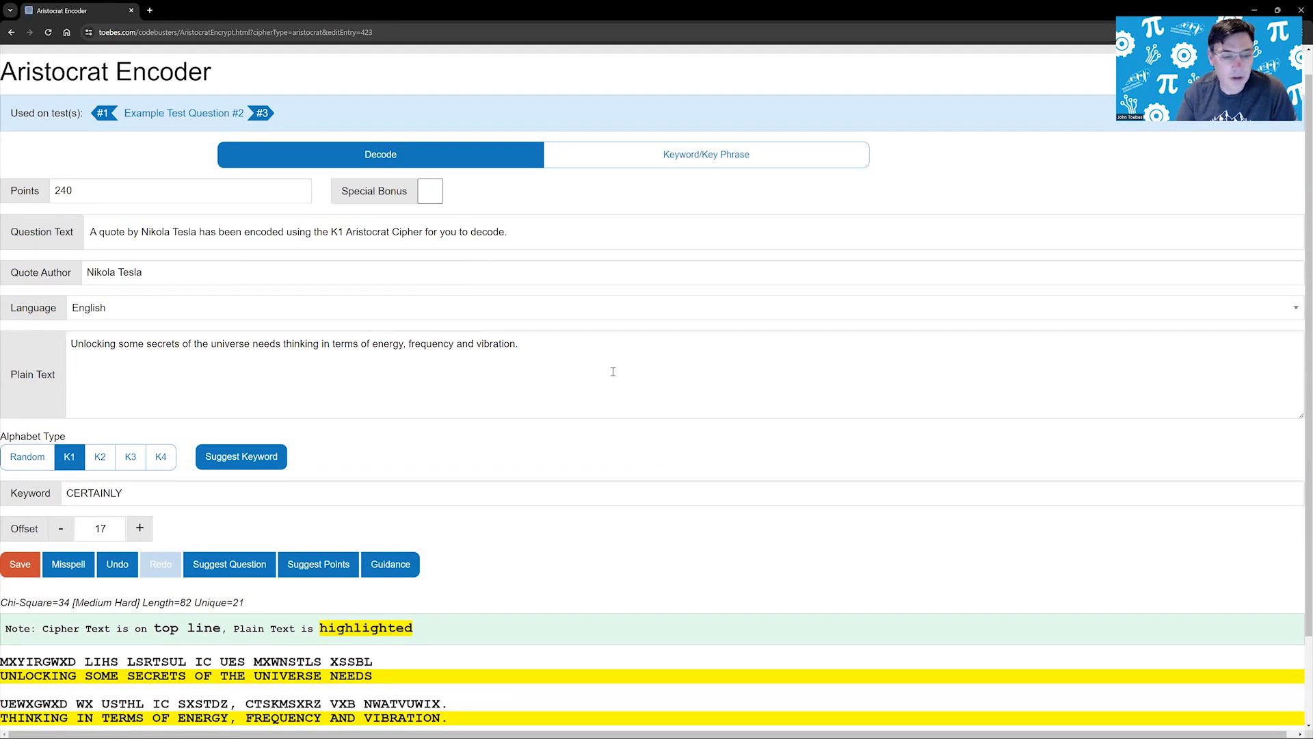